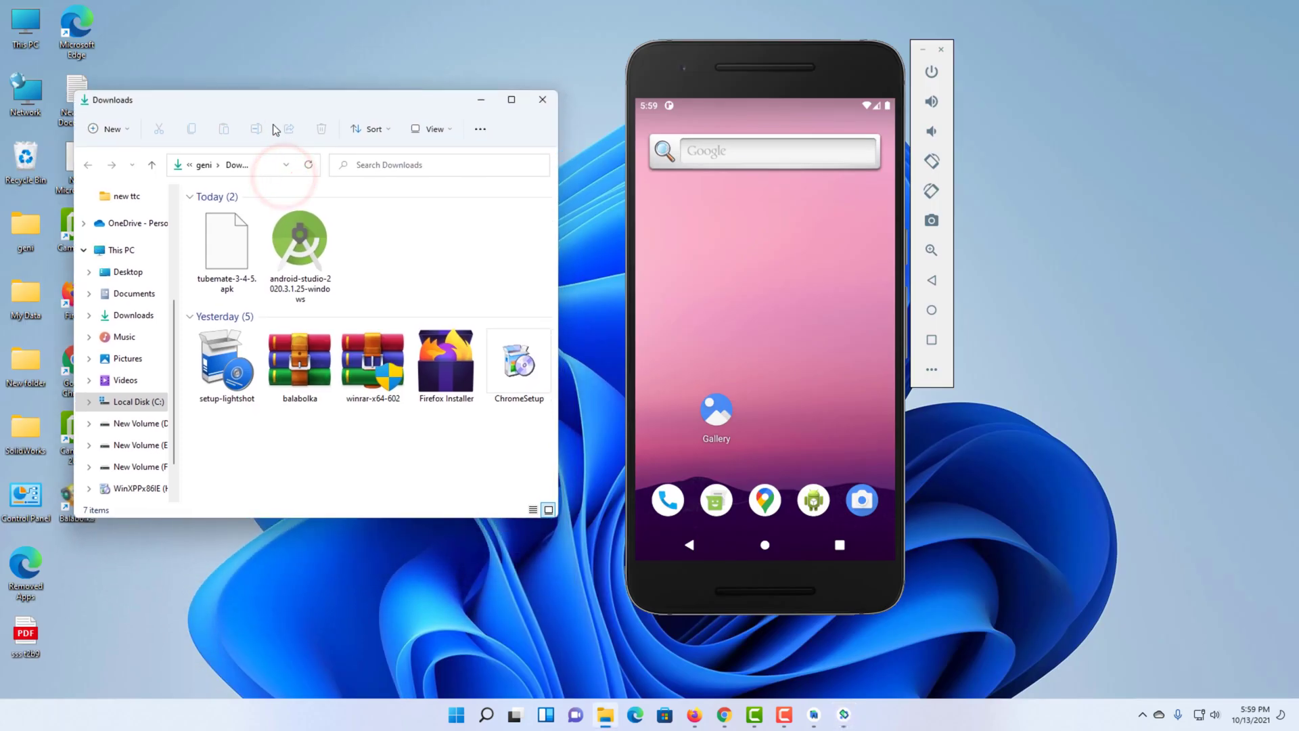
# - Launch TubeMate from the app drawer, allow file access and close its Release Notes
pyautogui.click(226, 243)
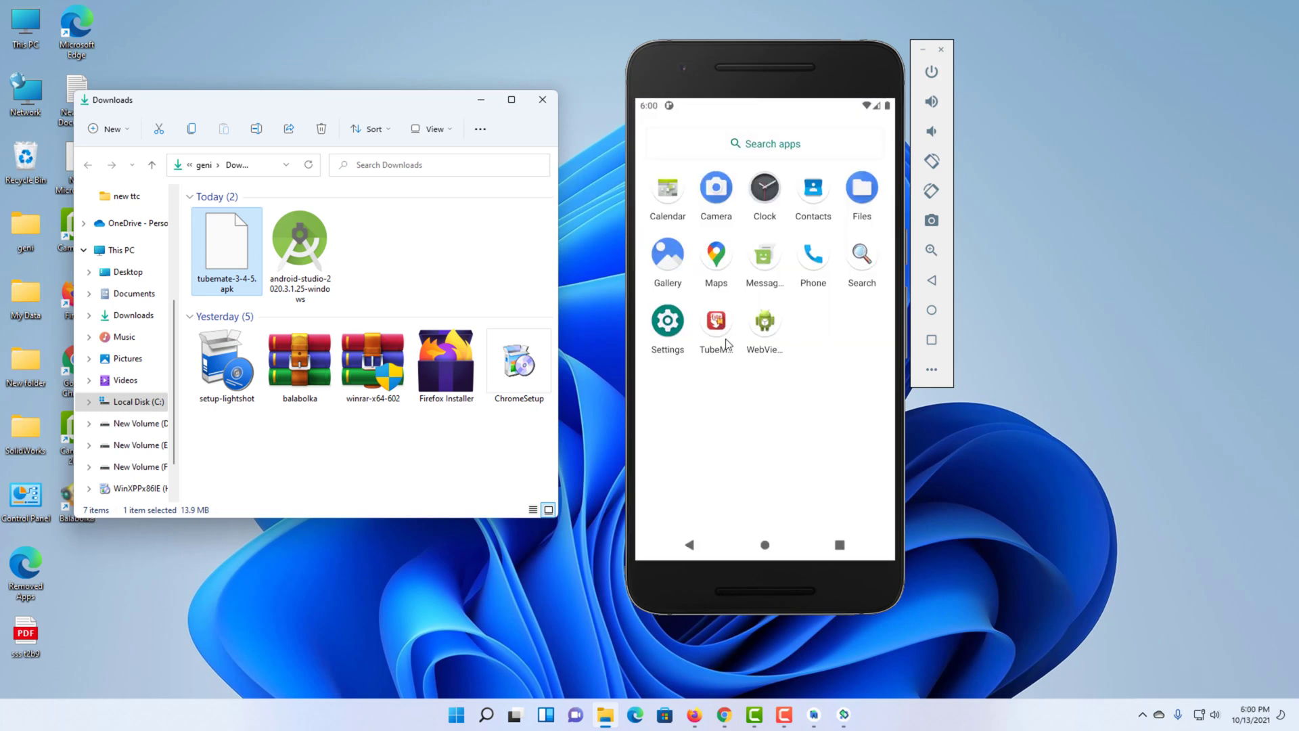
pyautogui.click(715, 321)
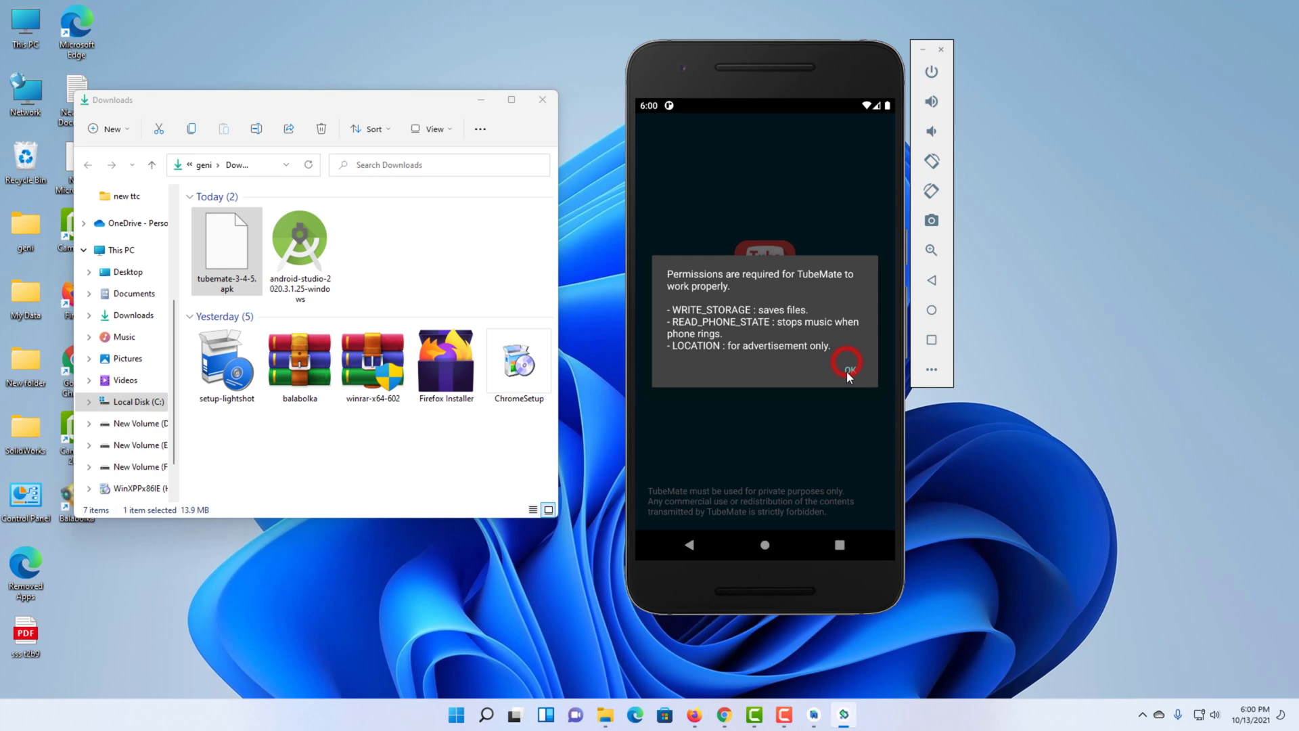
pyautogui.click(846, 369)
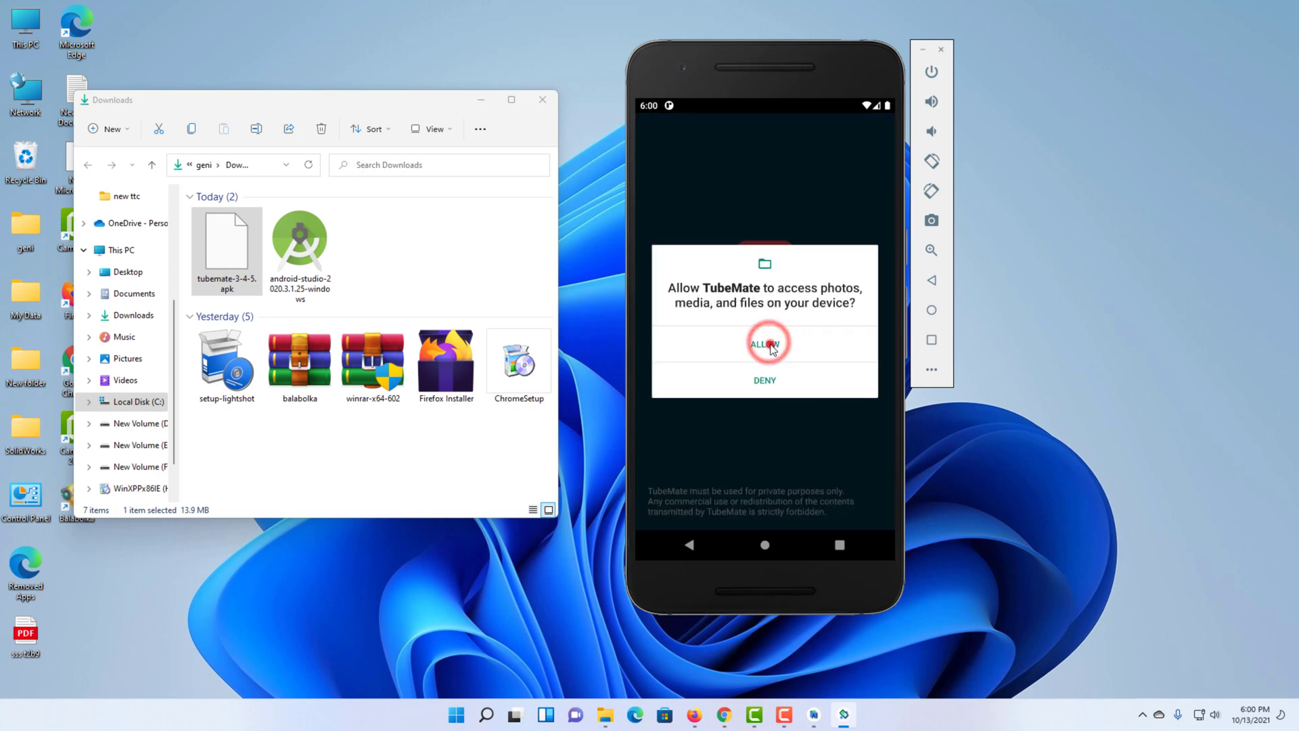
pyautogui.click(764, 342)
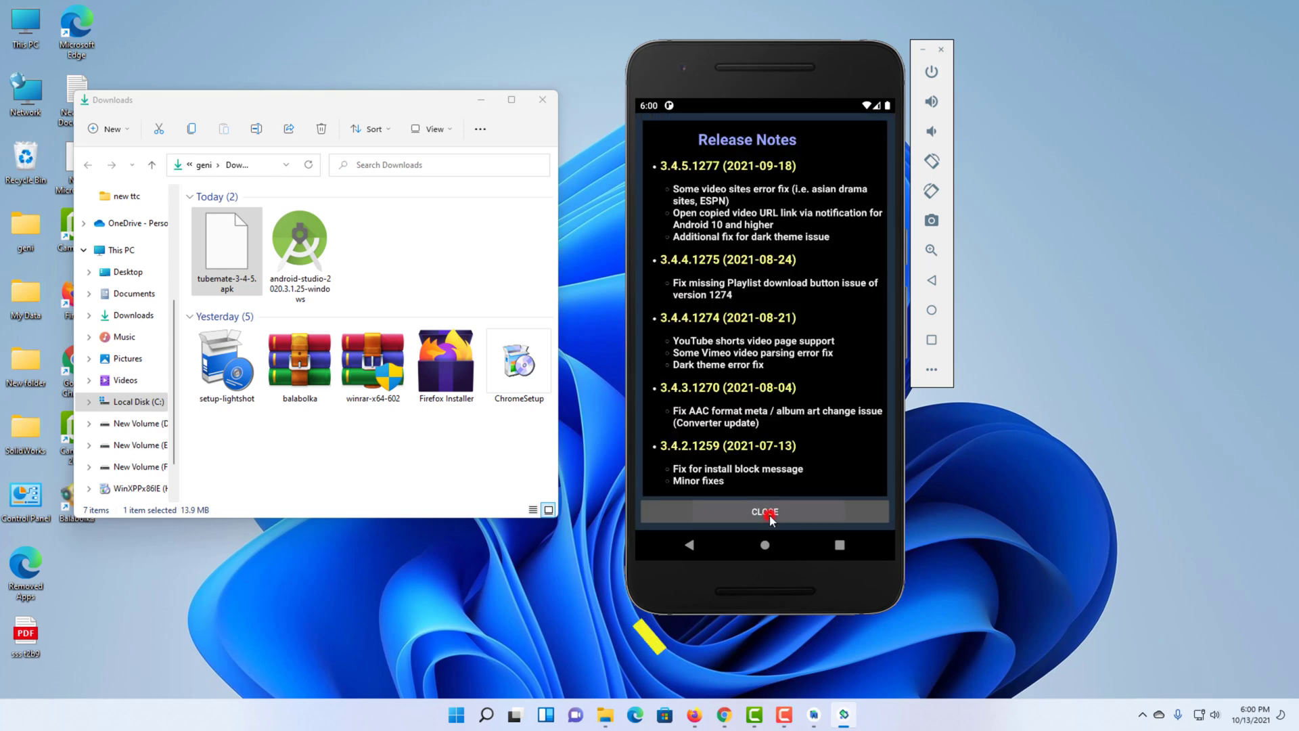
pyautogui.click(764, 512)
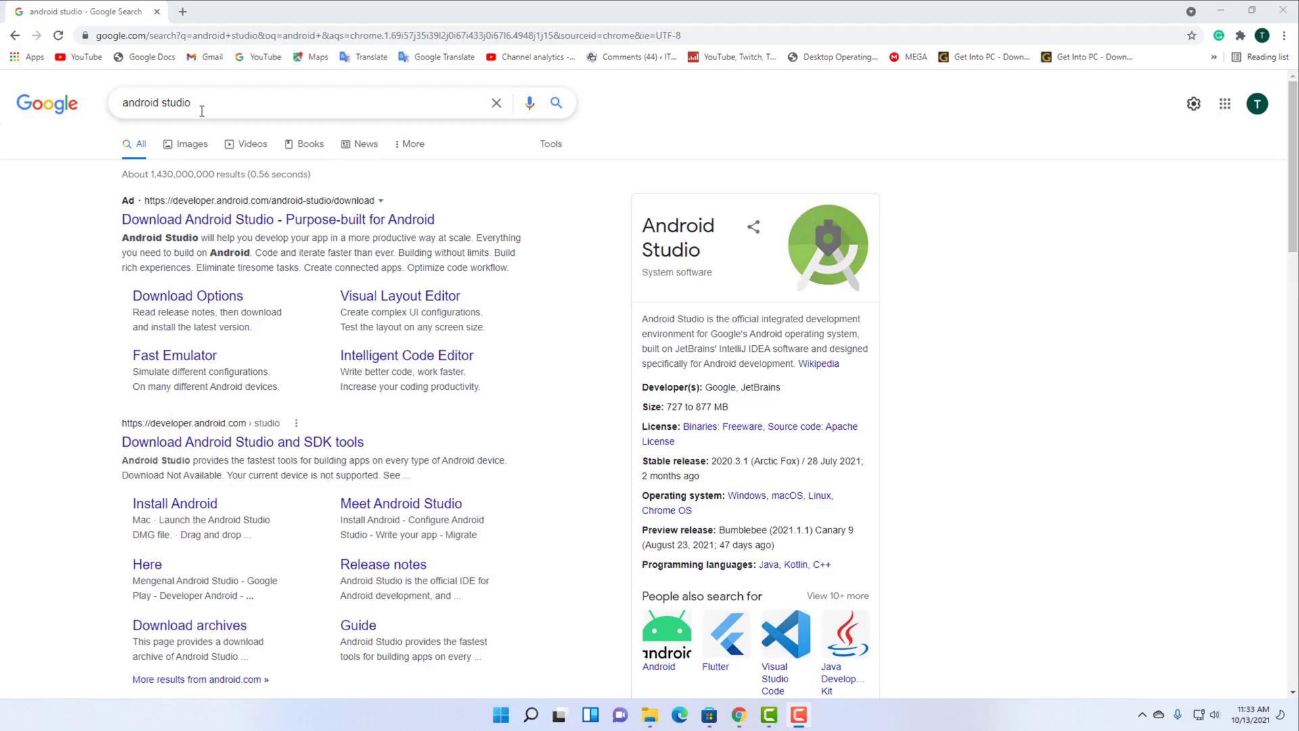
# - Open the official Android Studio page, accept the terms and download the Windows installer
pyautogui.click(243, 442)
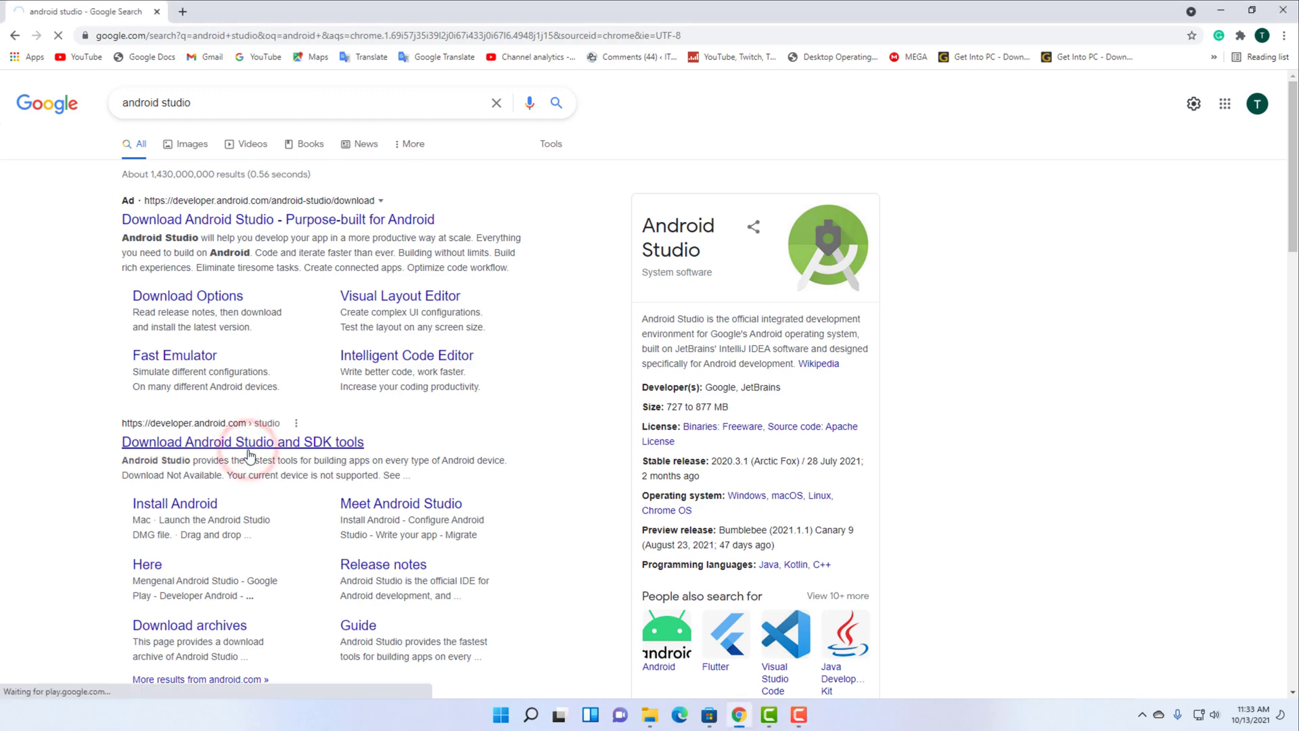
pyautogui.click(243, 442)
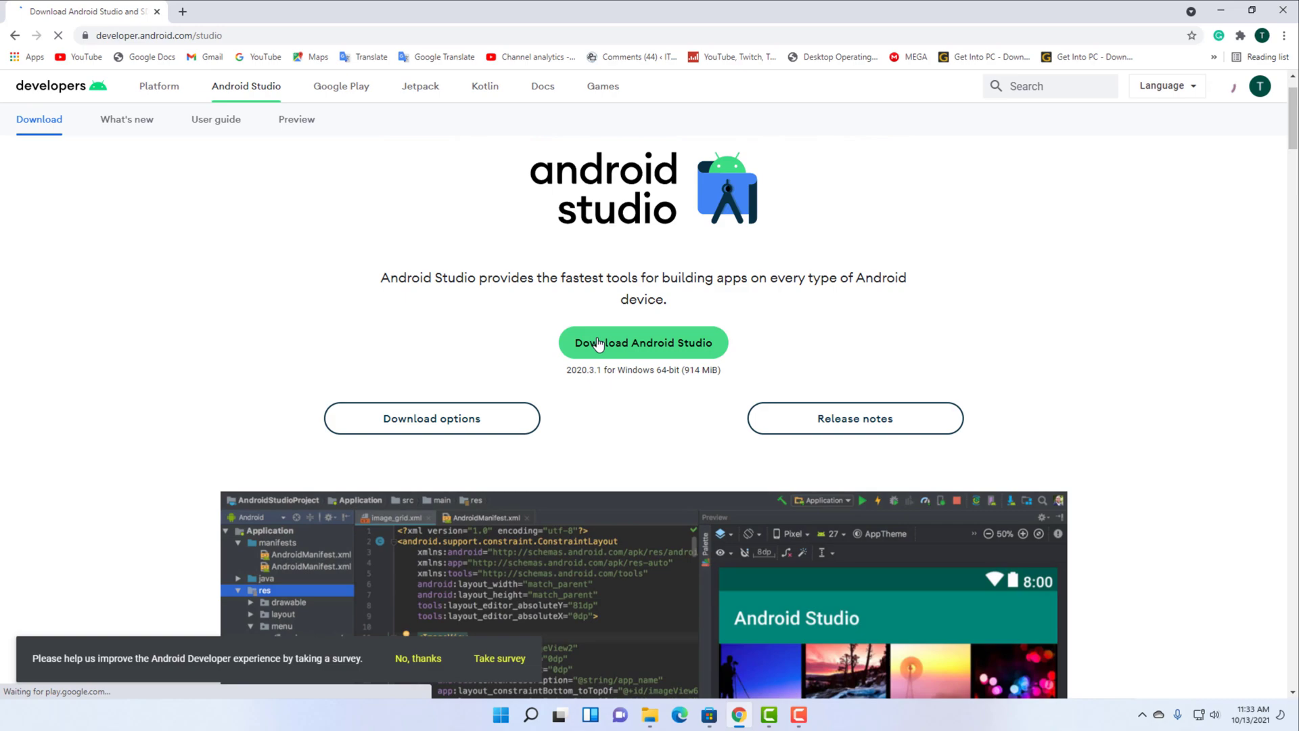
pyautogui.click(643, 343)
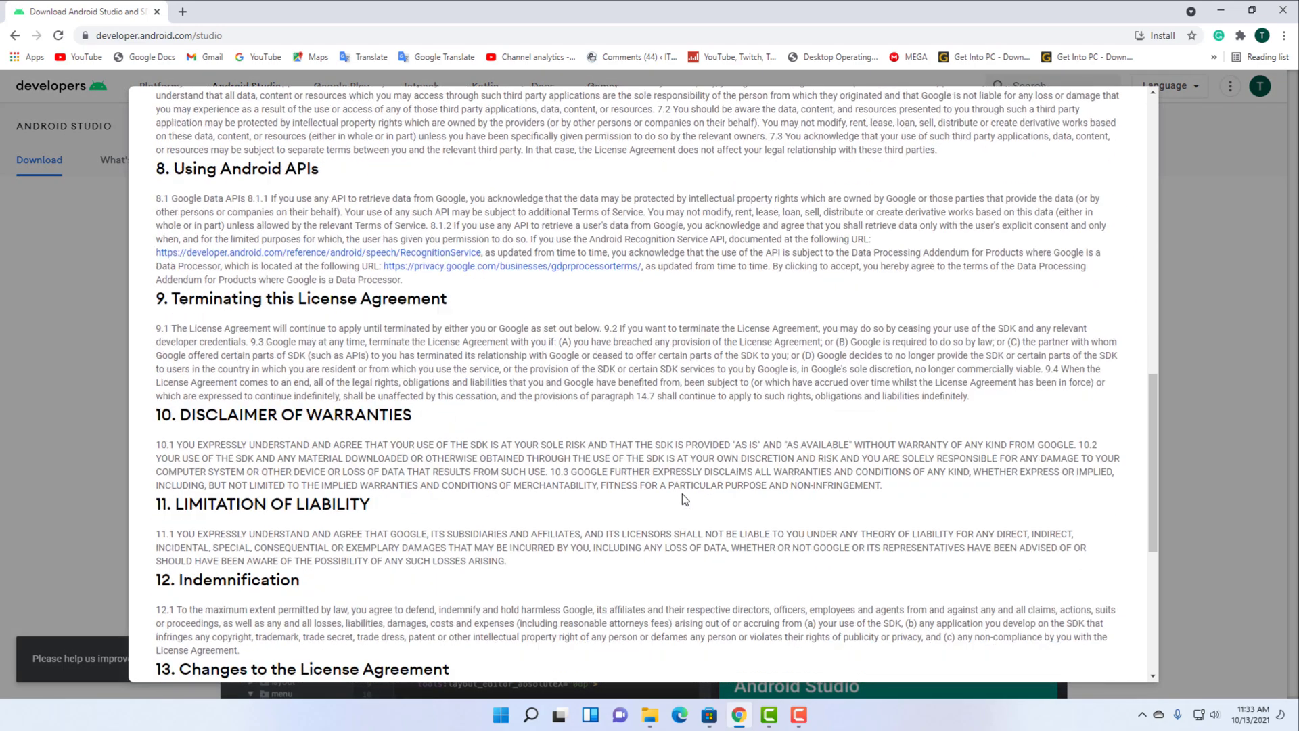
pyautogui.click(162, 564)
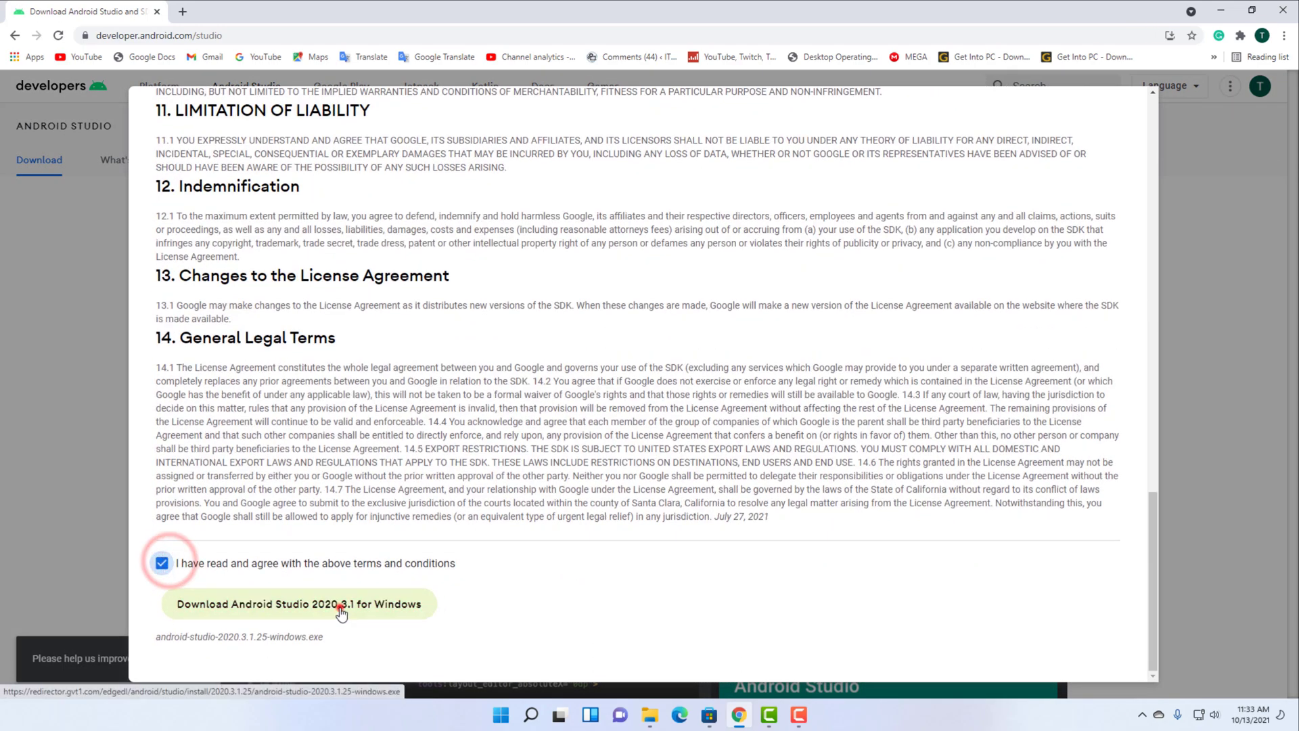
pyautogui.click(298, 603)
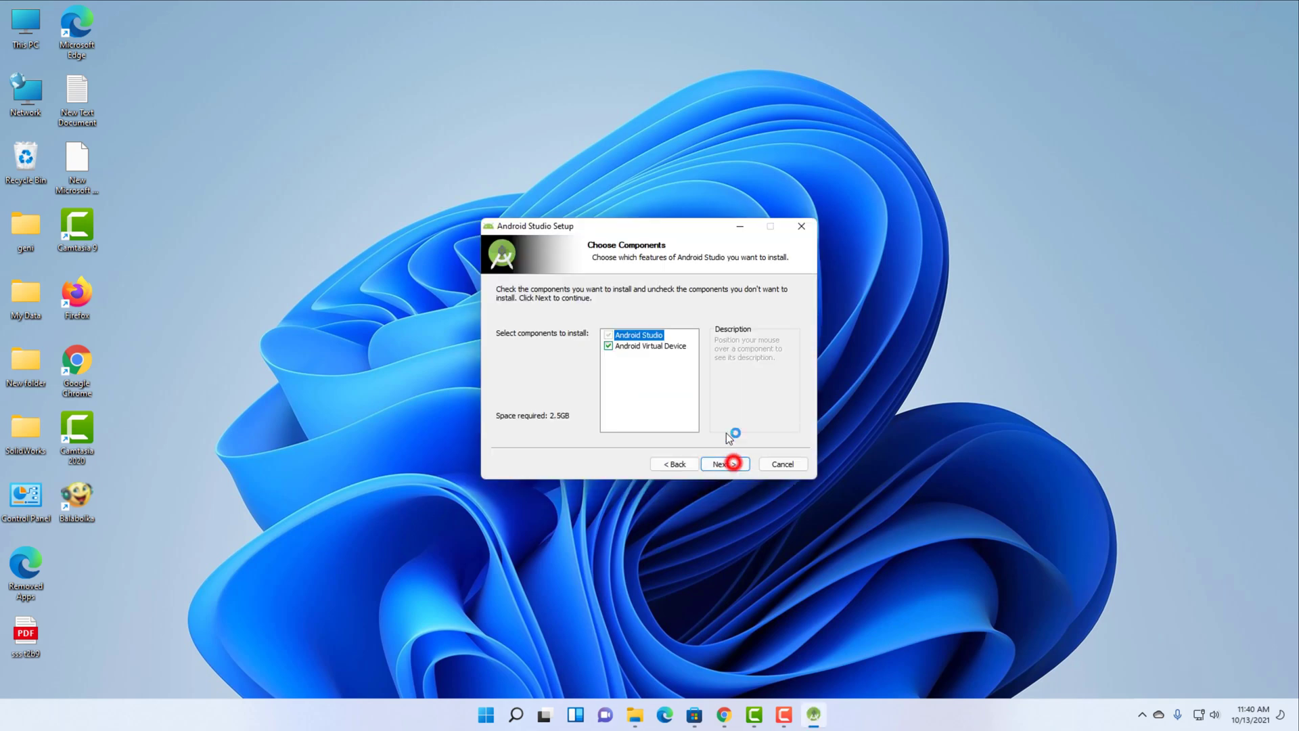
# - Install Android Studio plus Android Virtual Device and let the wizard download components
pyautogui.click(720, 463)
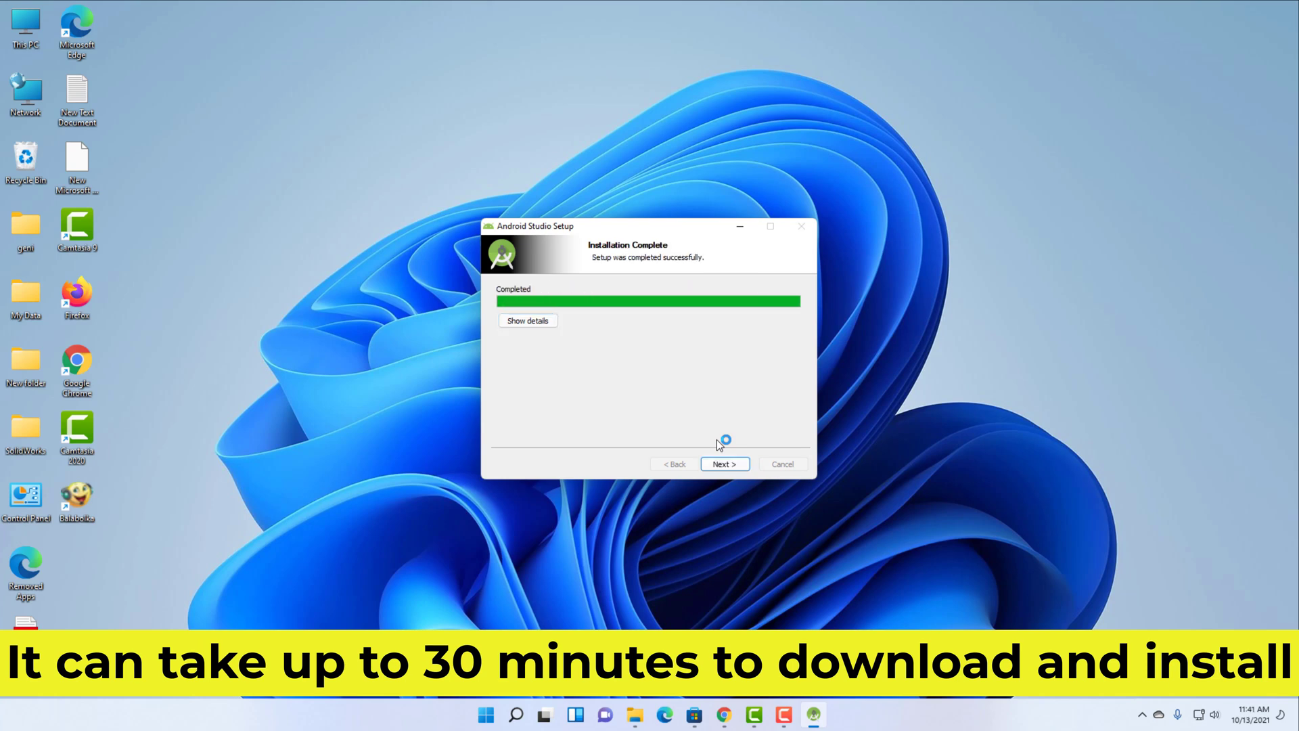
pyautogui.click(723, 464)
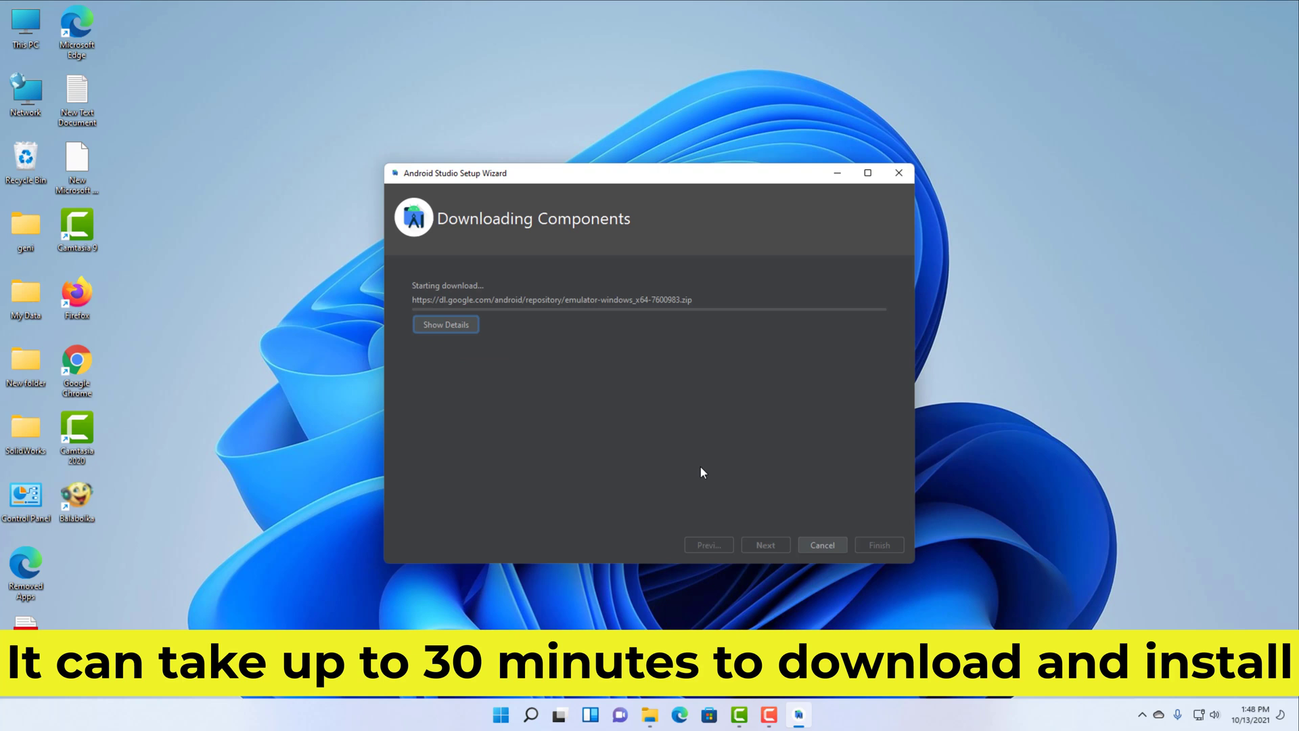
pyautogui.click(446, 324)
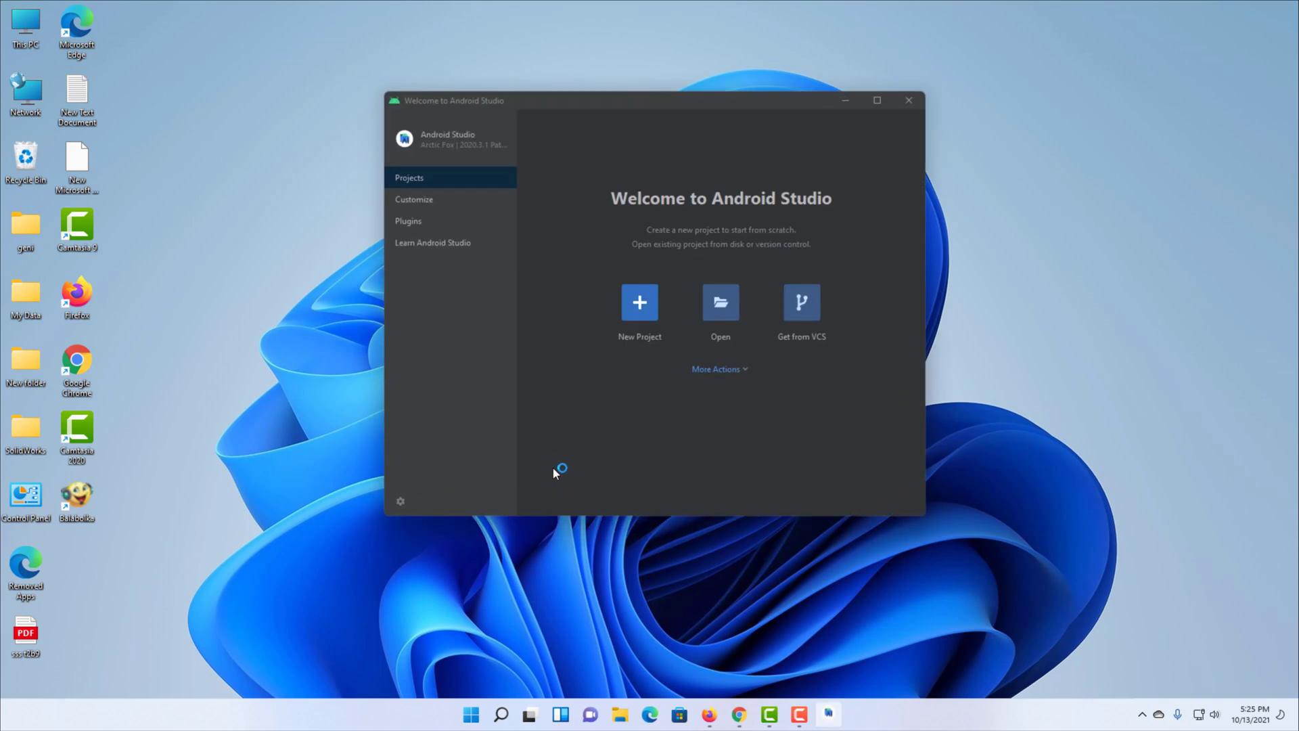
pyautogui.moveTo(575, 489)
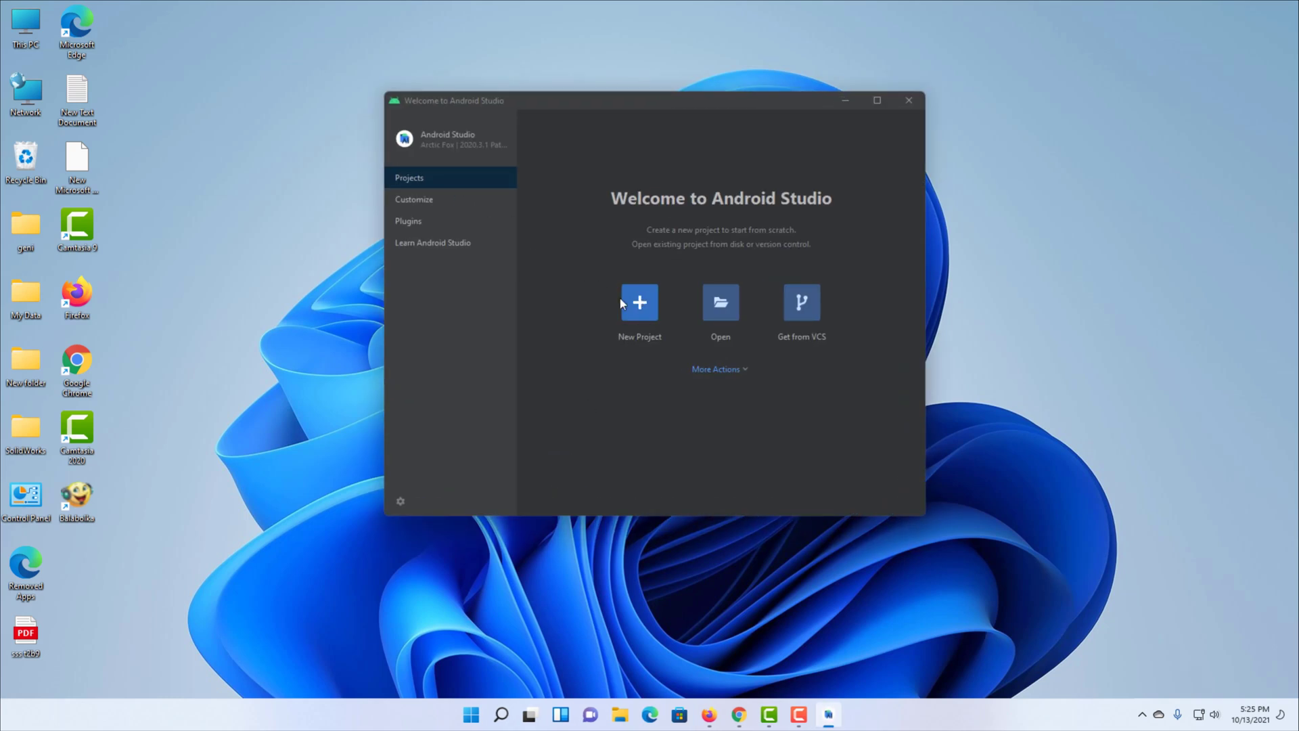
# - Create a Basic Activity project with default settings: My Application, Kotlin, API 21
pyautogui.click(639, 302)
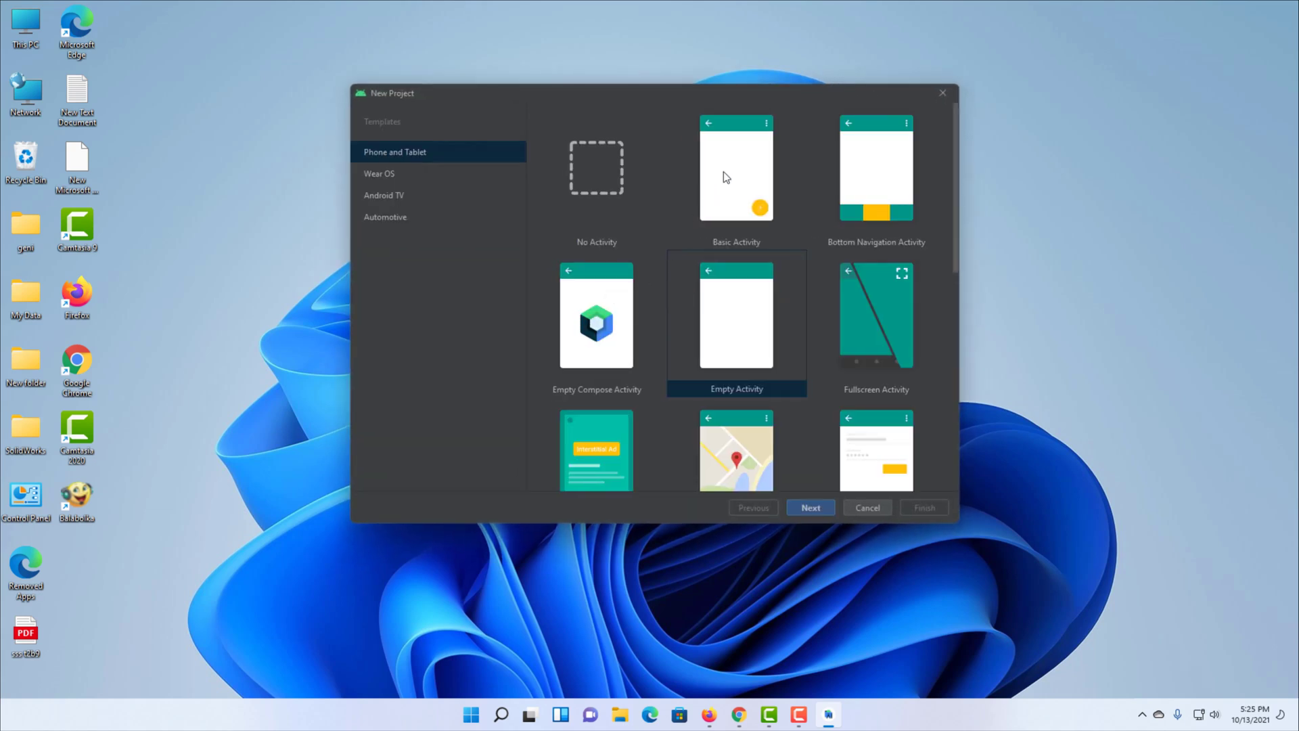
pyautogui.click(734, 169)
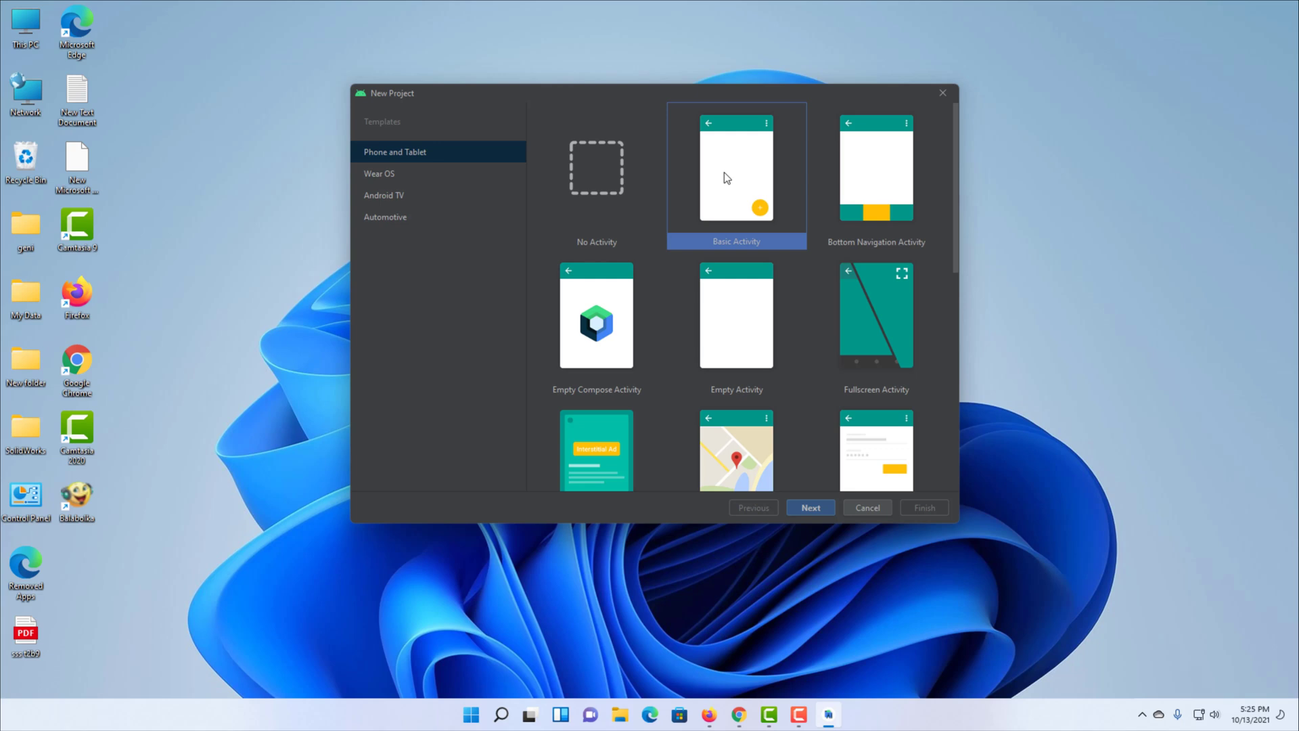
pyautogui.click(809, 506)
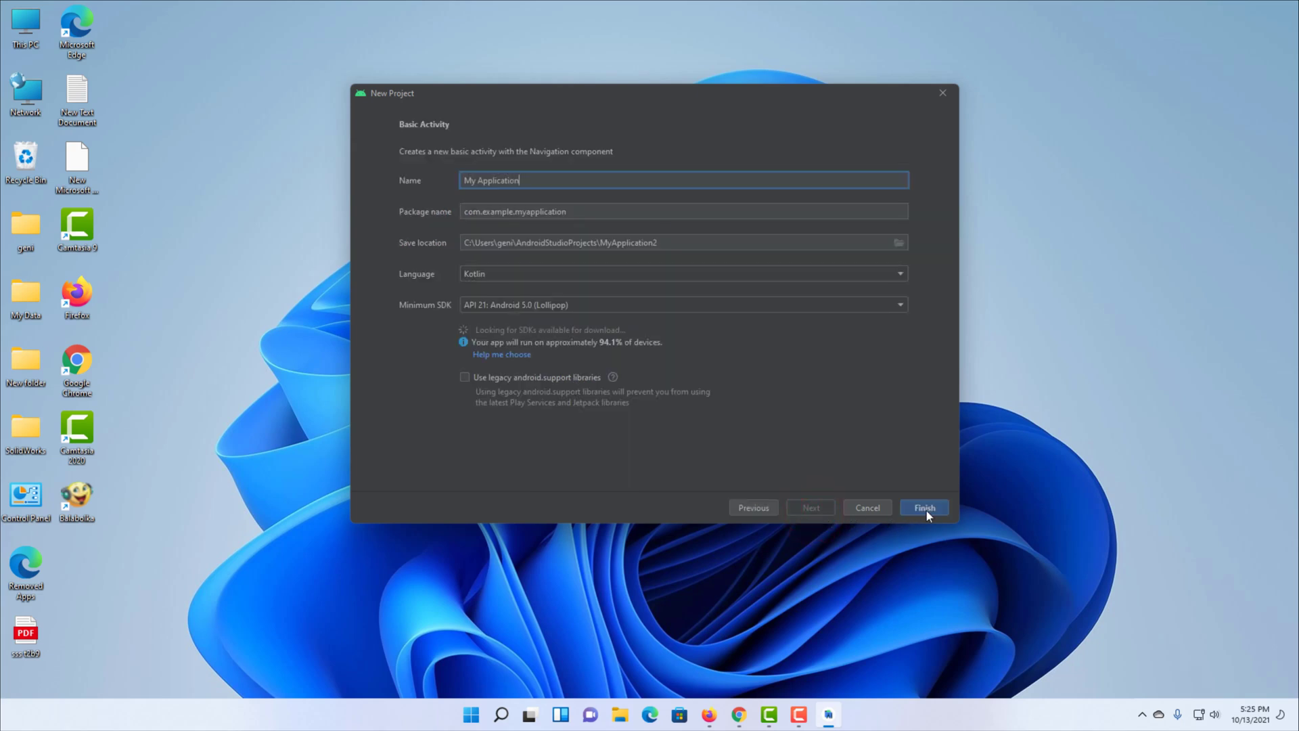
pyautogui.click(924, 507)
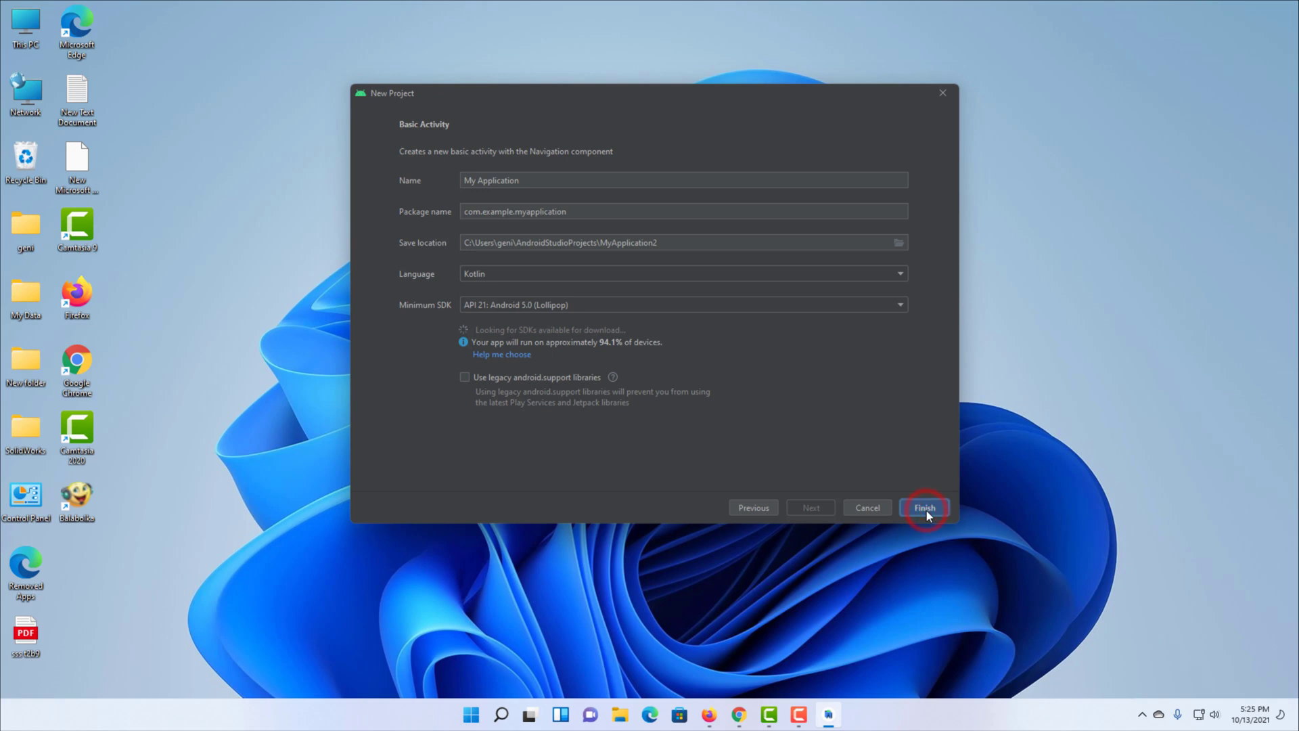
pyautogui.click(923, 507)
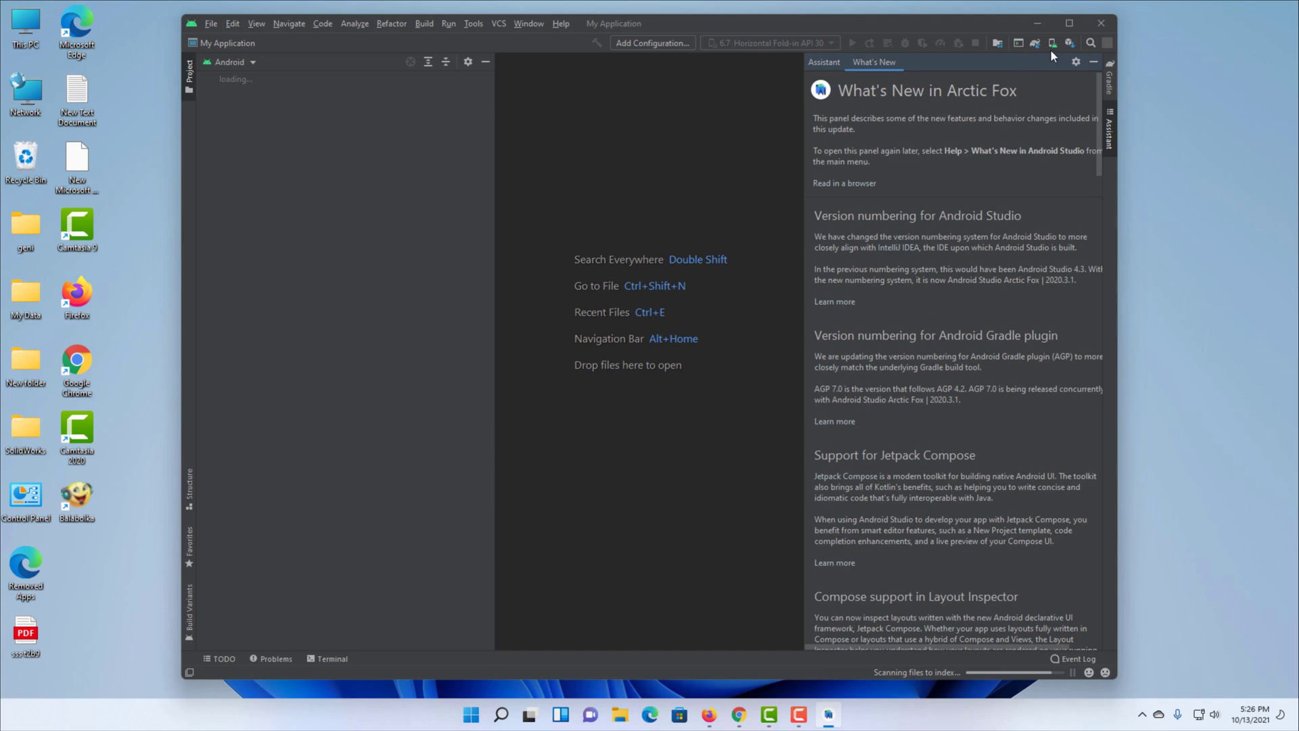
pyautogui.moveTo(1053, 42)
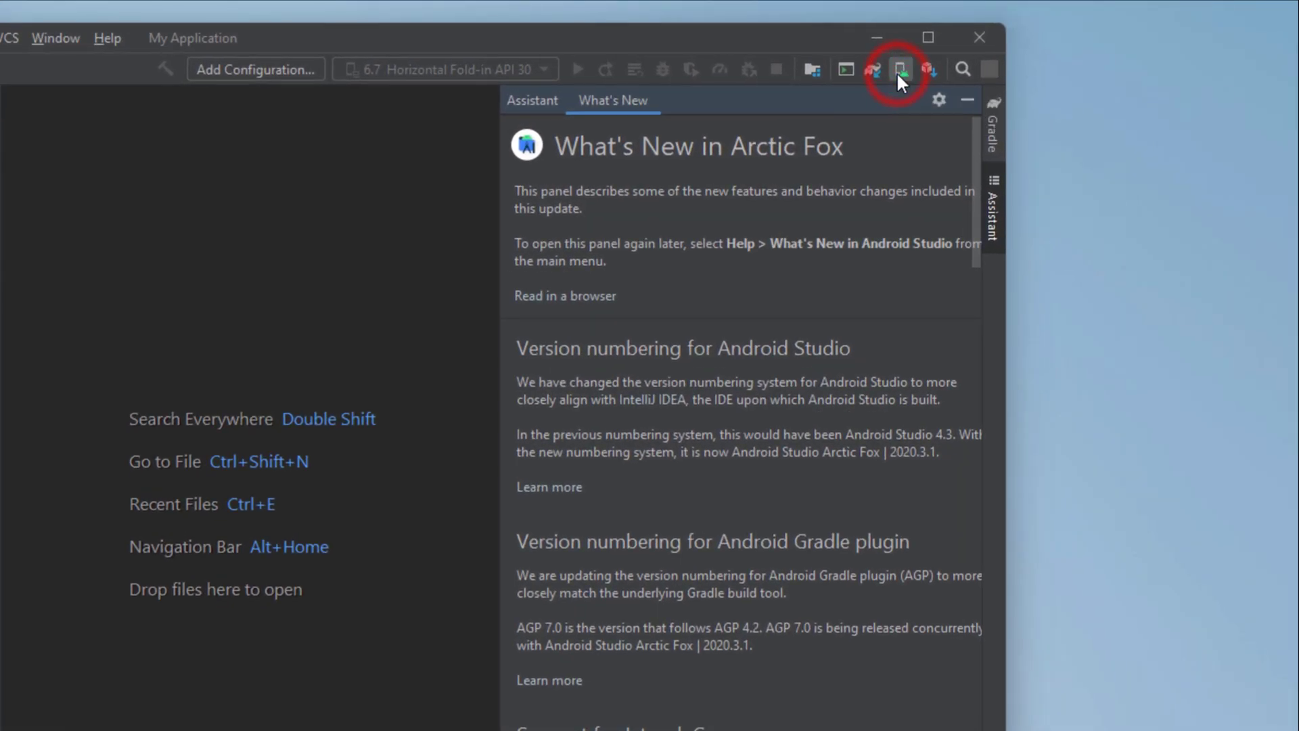
# - Open the AVD Manager from the toolbar to list virtual devices
pyautogui.click(900, 69)
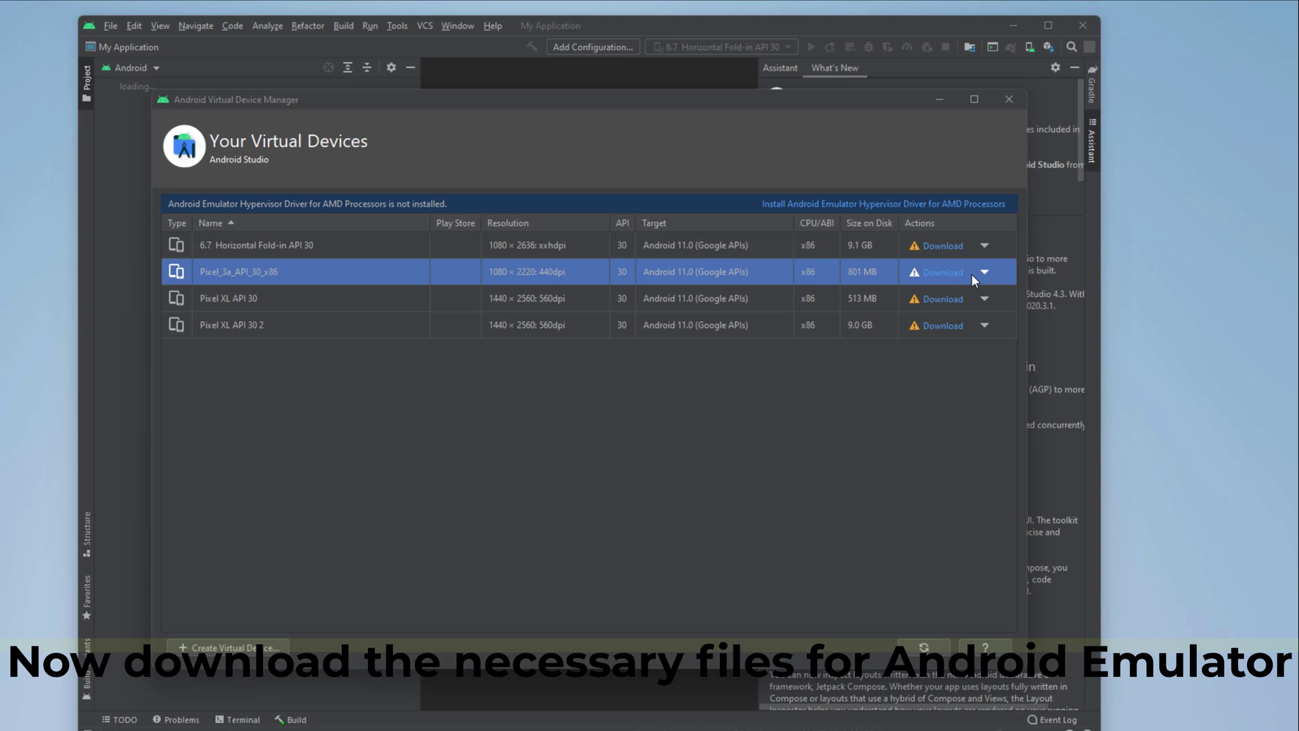
# - Download Pixel_3a_API_30_x86's system image, accepting the license, then launch that emulator
pyautogui.click(939, 272)
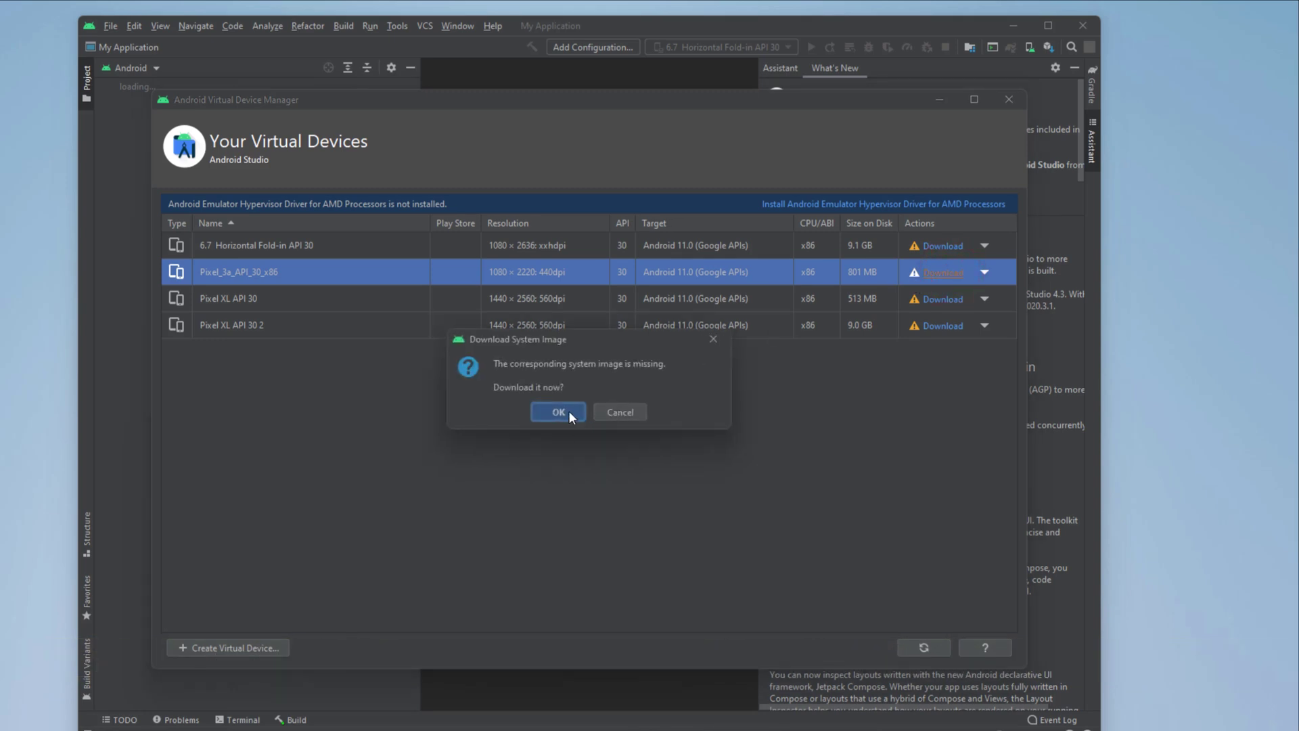
pyautogui.click(558, 412)
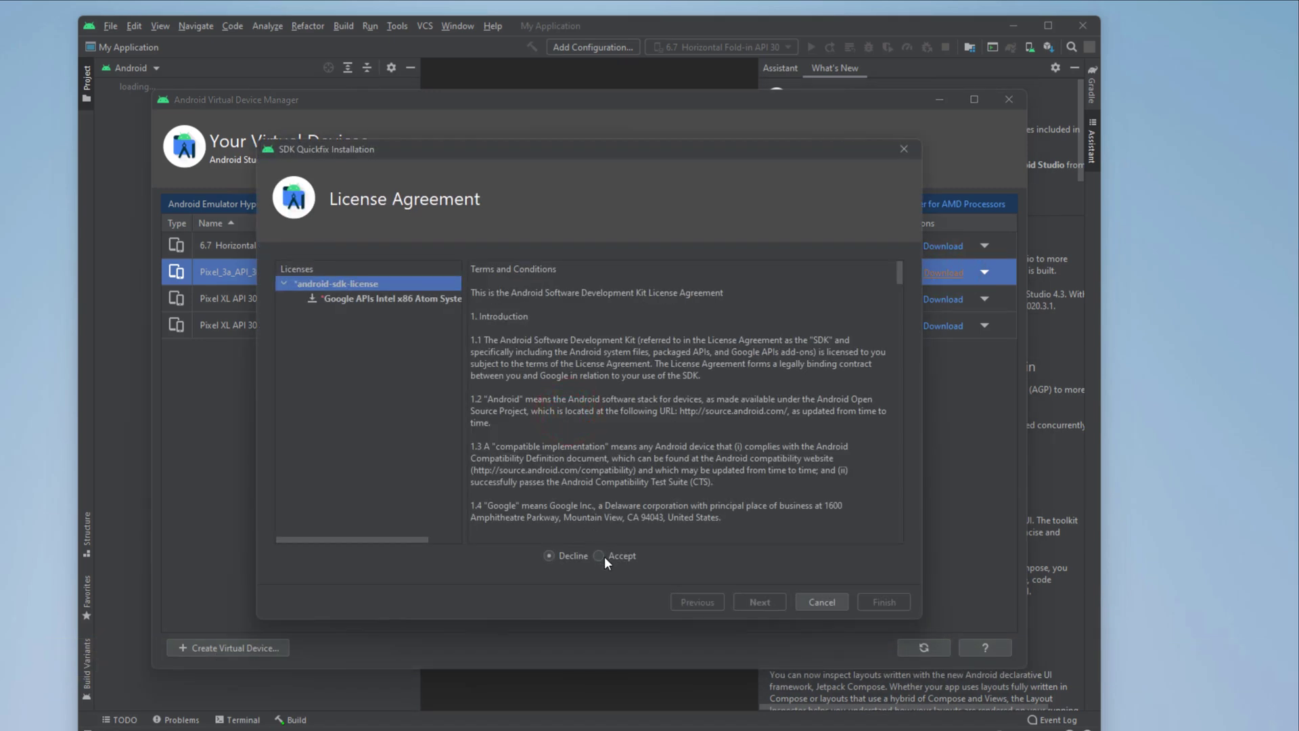
pyautogui.click(599, 555)
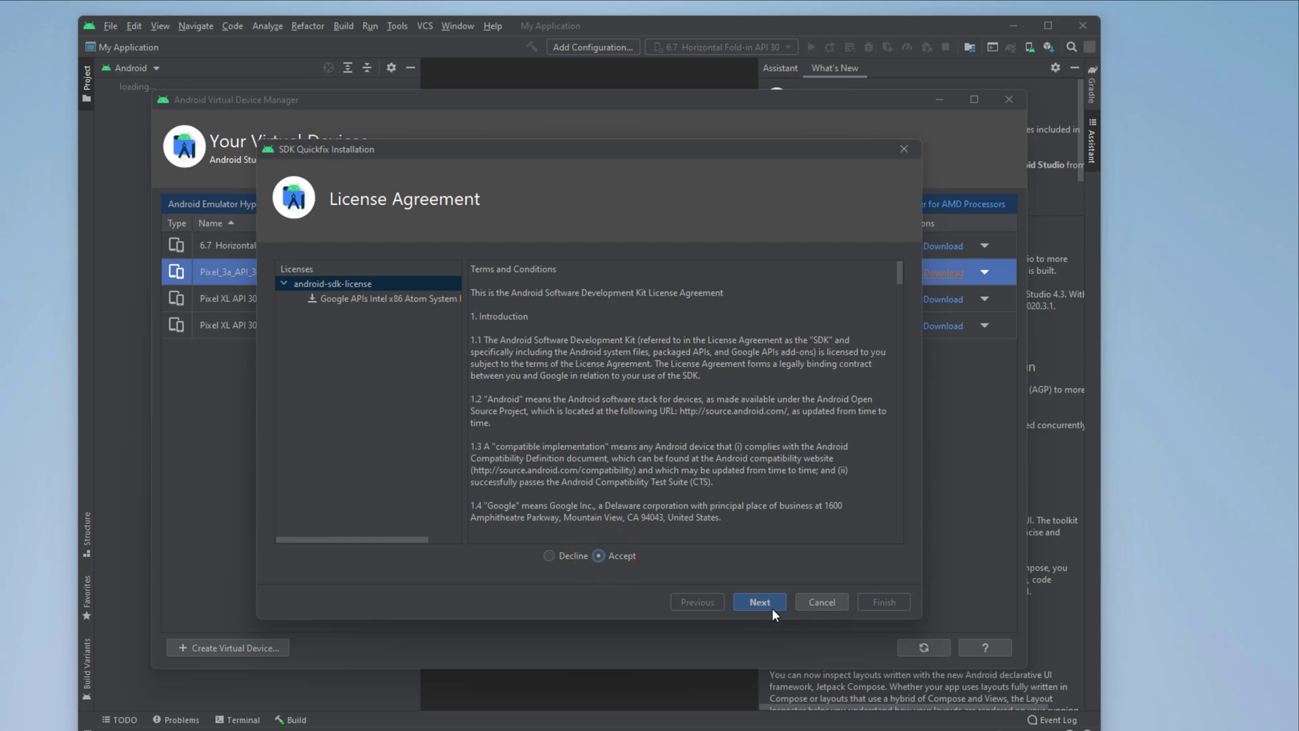
pyautogui.click(758, 601)
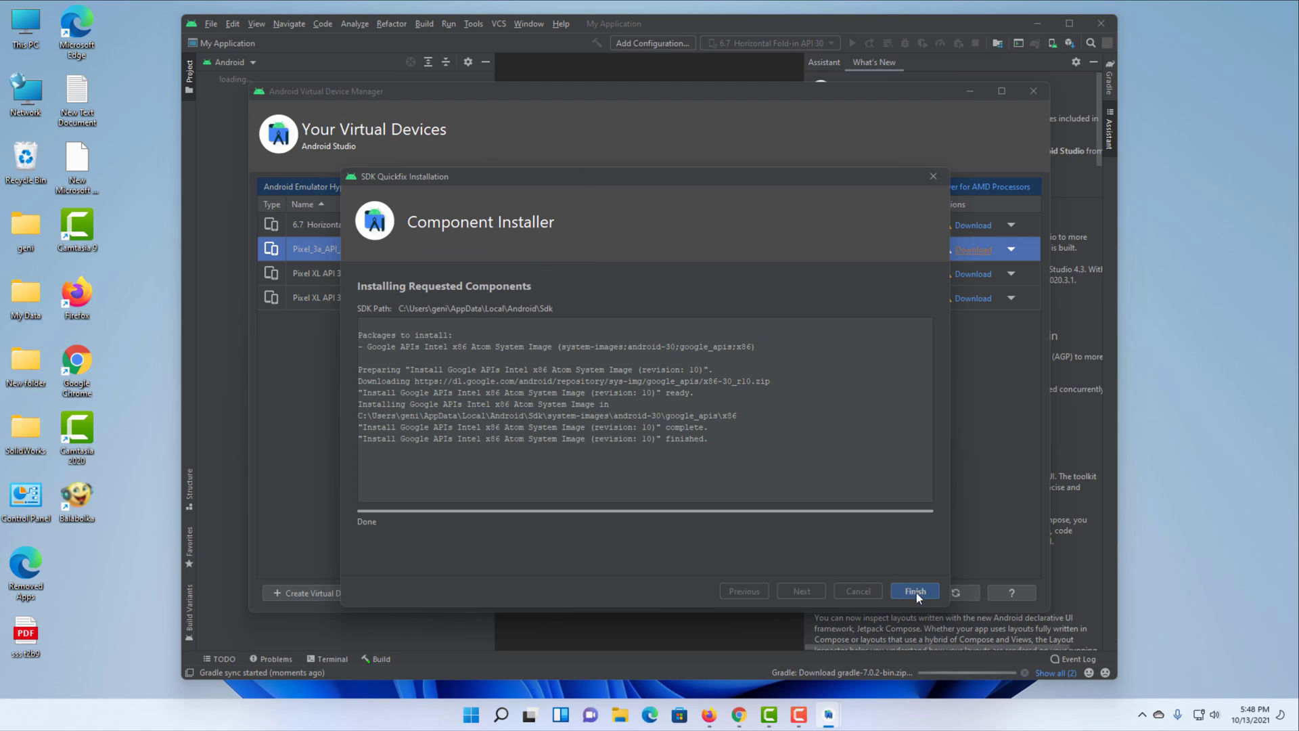
pyautogui.click(914, 590)
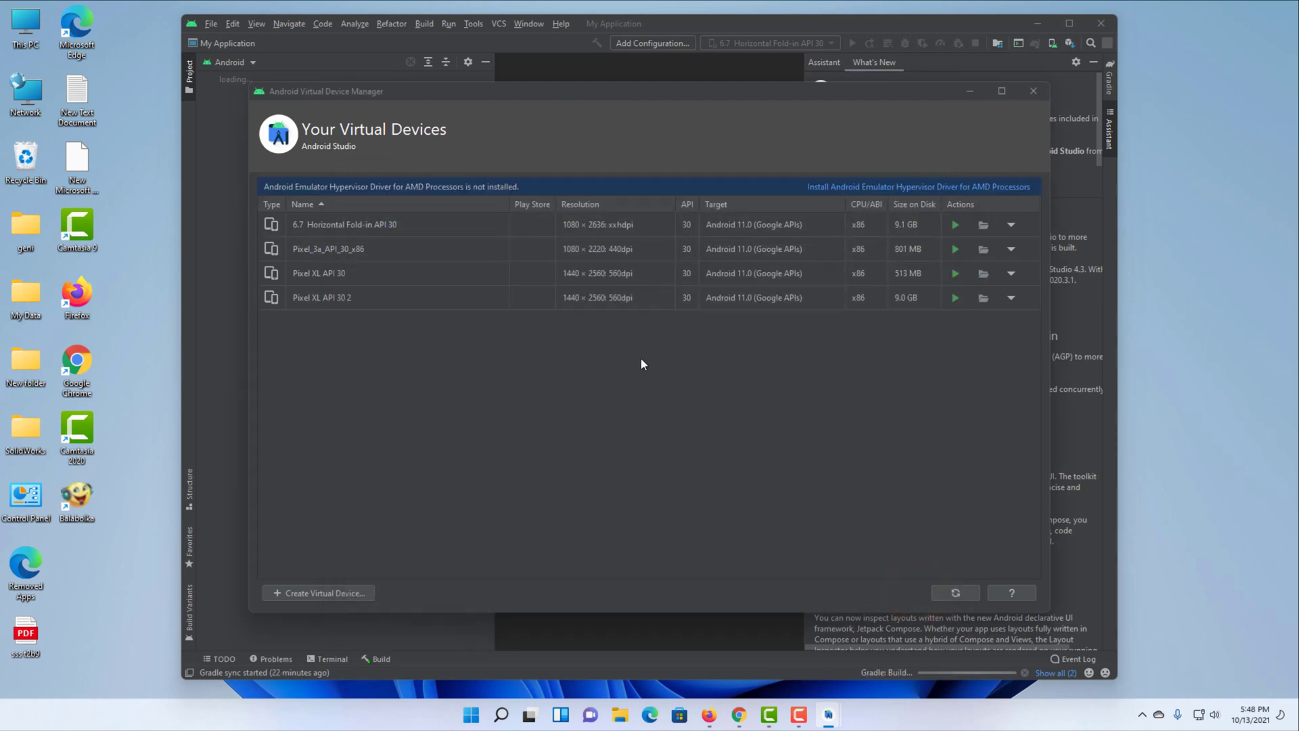
pyautogui.click(954, 248)
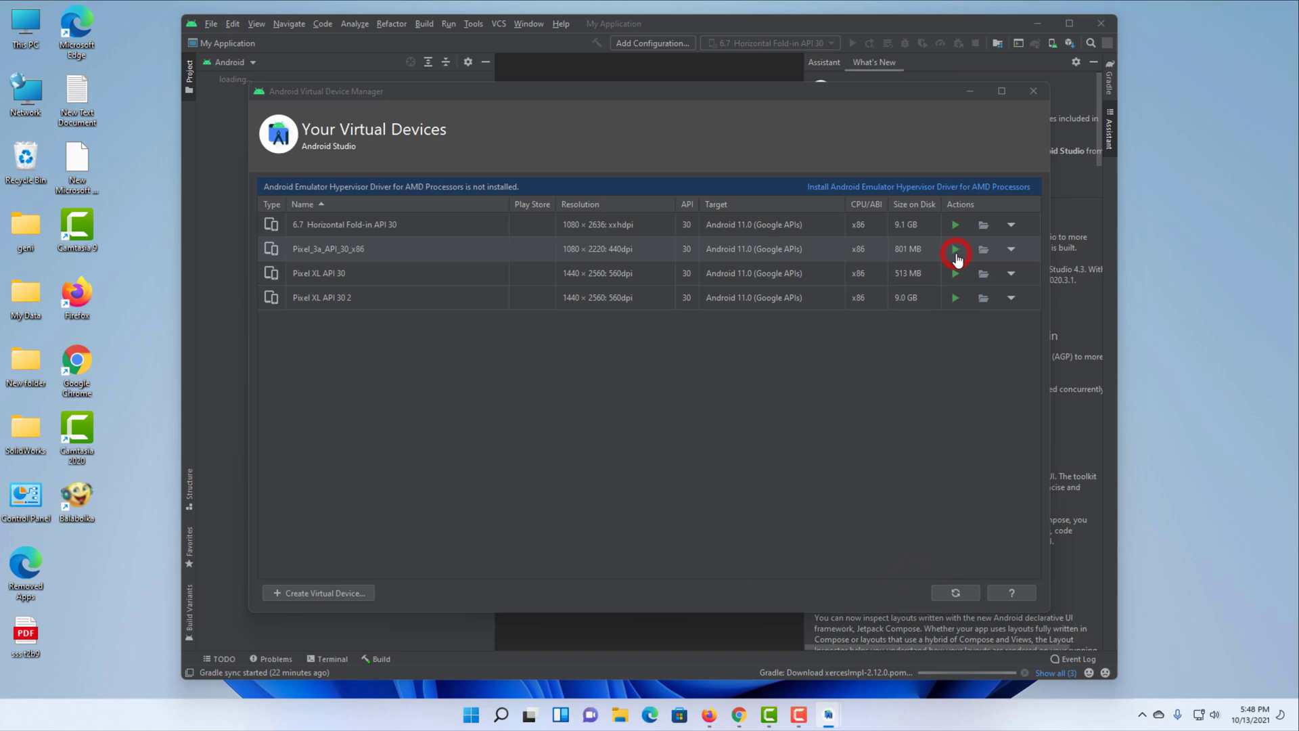
pyautogui.click(954, 248)
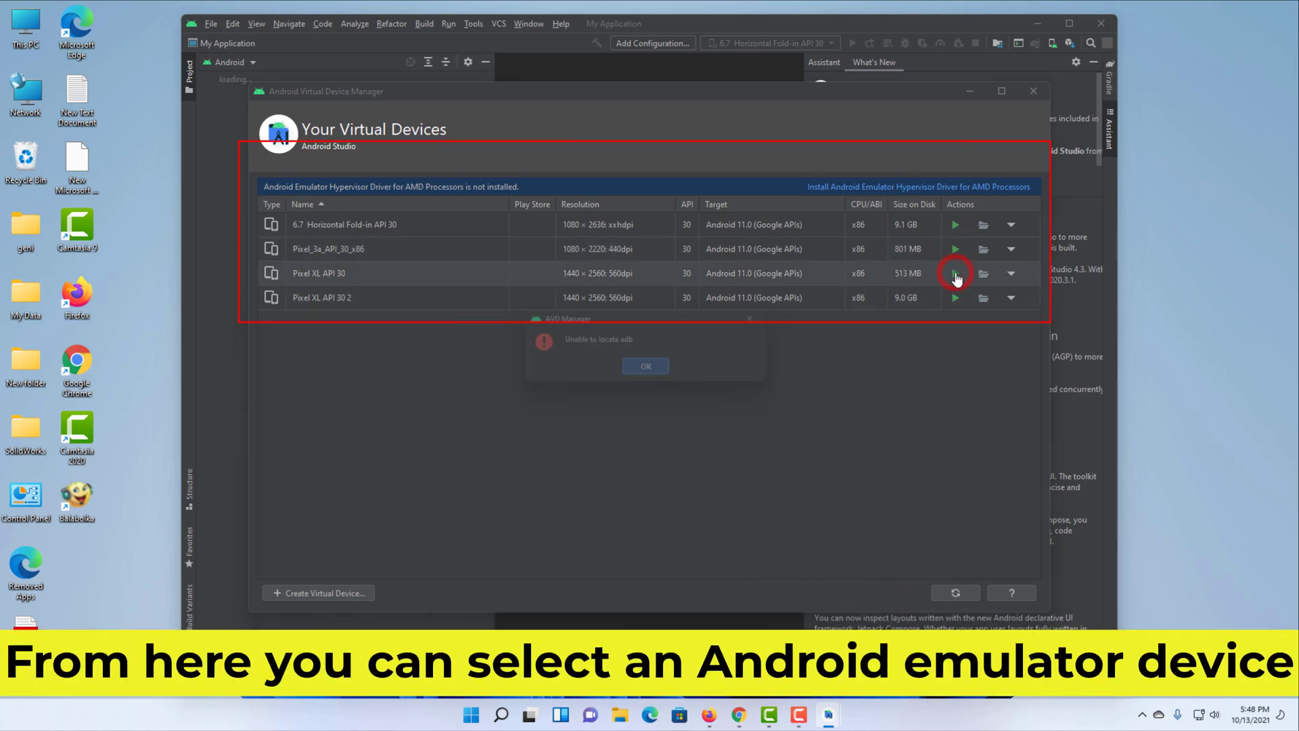
# - Run the Pixel XL API 30 virtual device from the AVD Manager
pyautogui.click(646, 365)
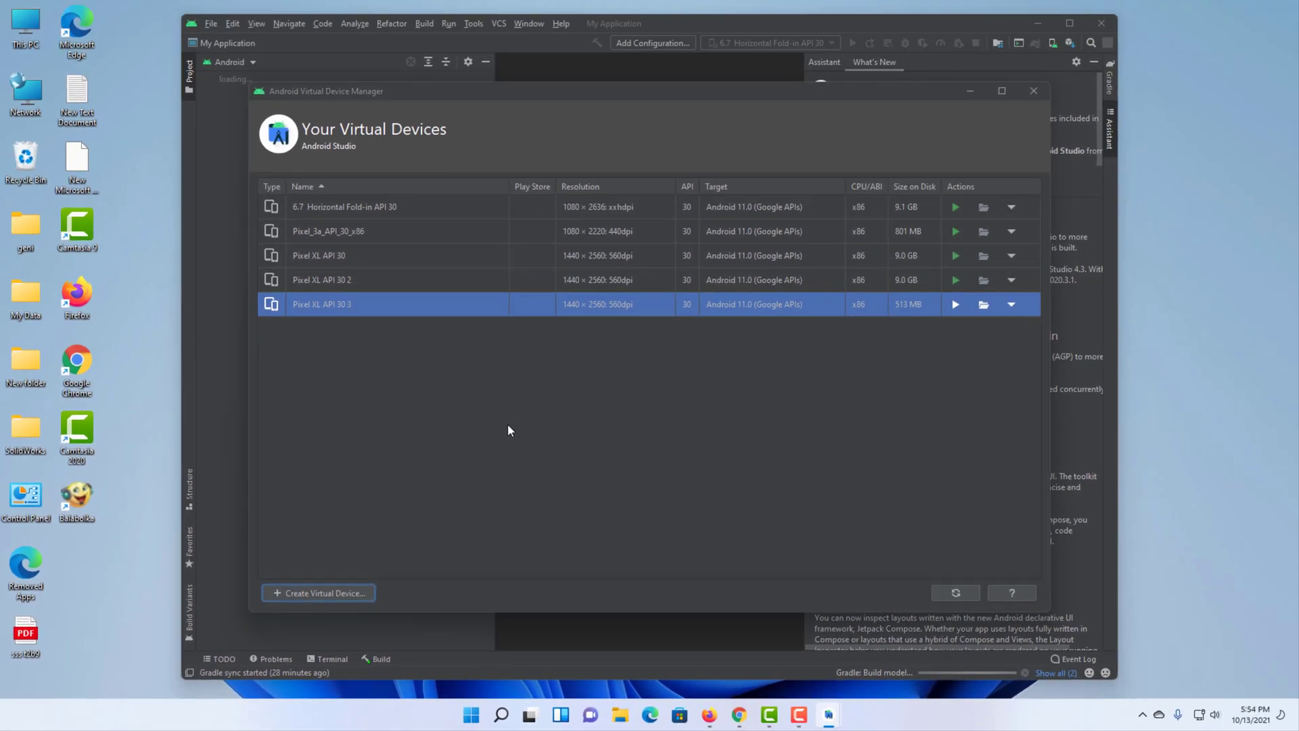
# - Create a Nexus 6P virtual device using the Android 11.0 R (API 30) image
pyautogui.click(317, 593)
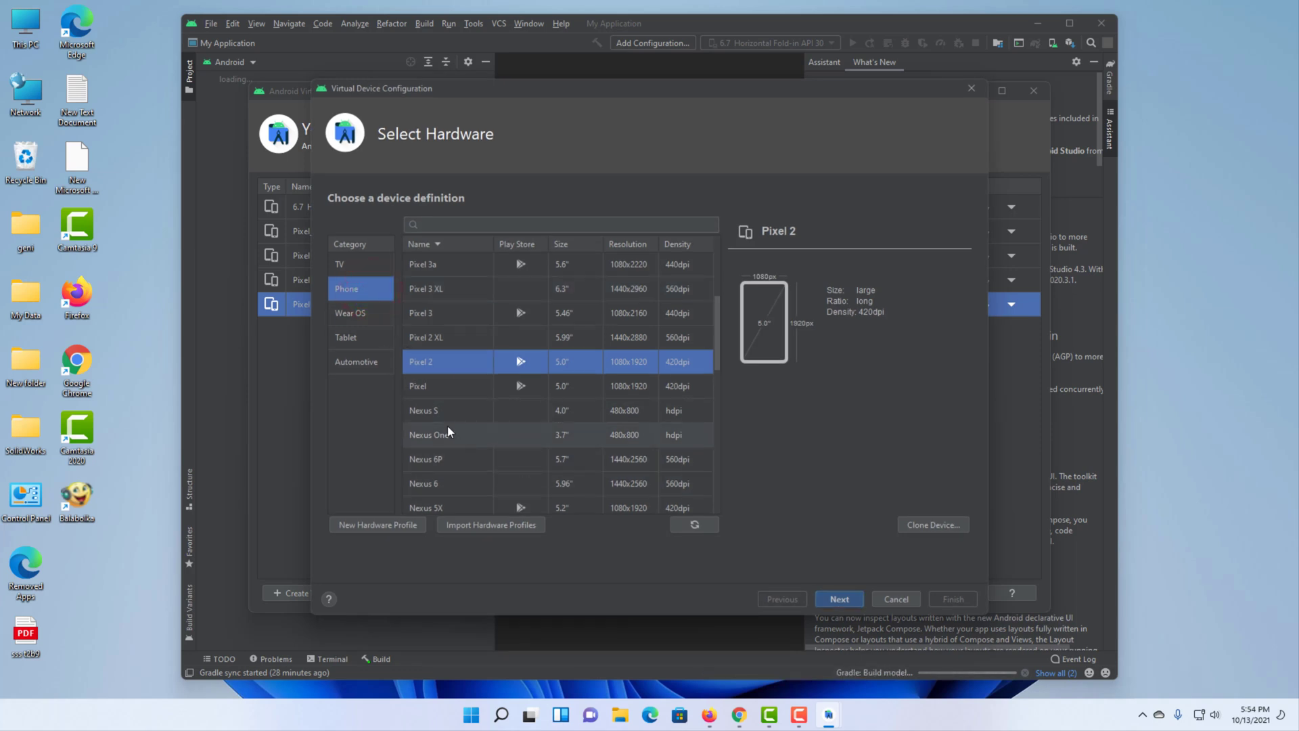
pyautogui.click(423, 411)
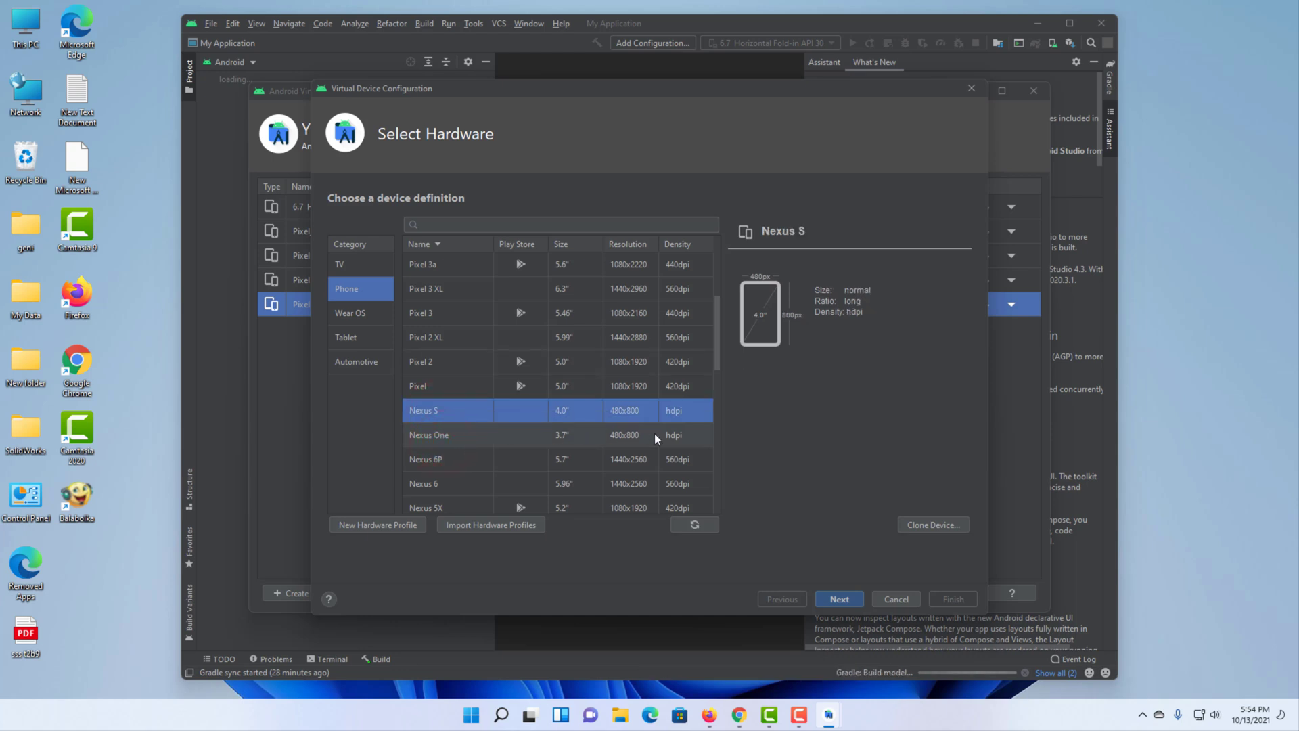
pyautogui.click(439, 459)
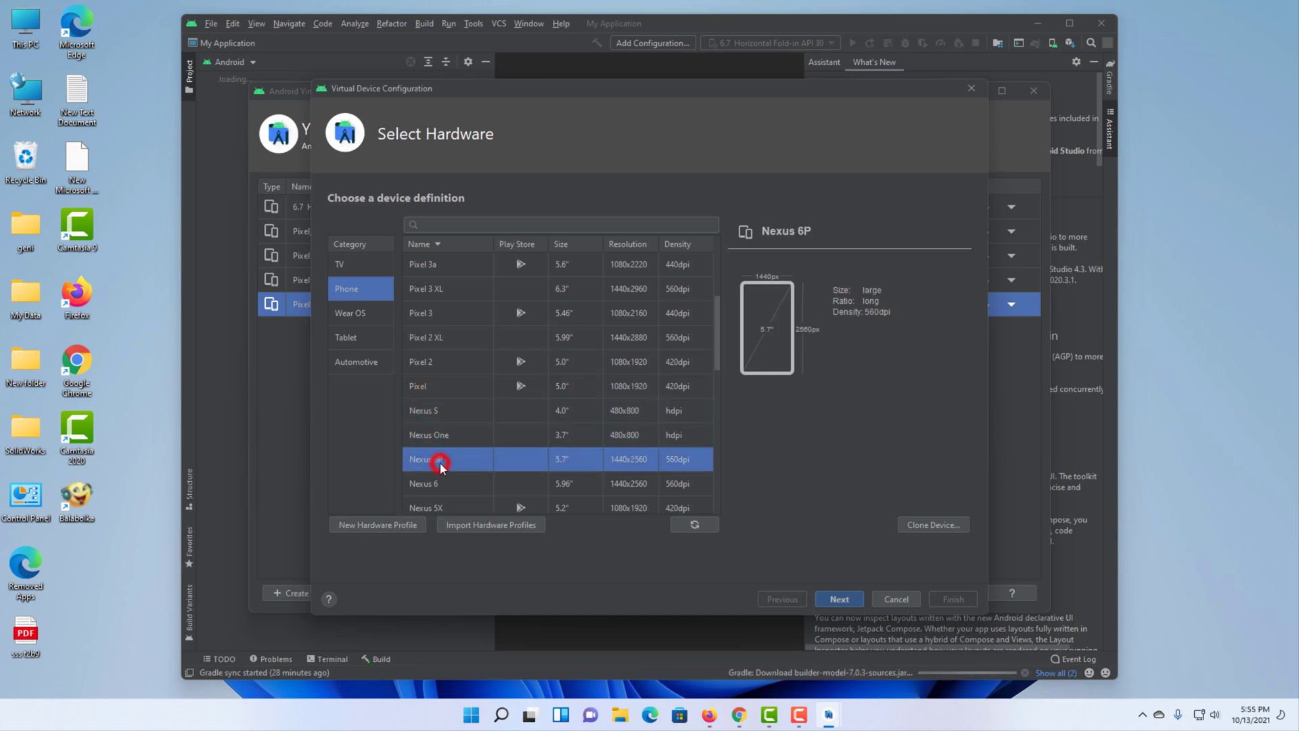
pyautogui.click(440, 458)
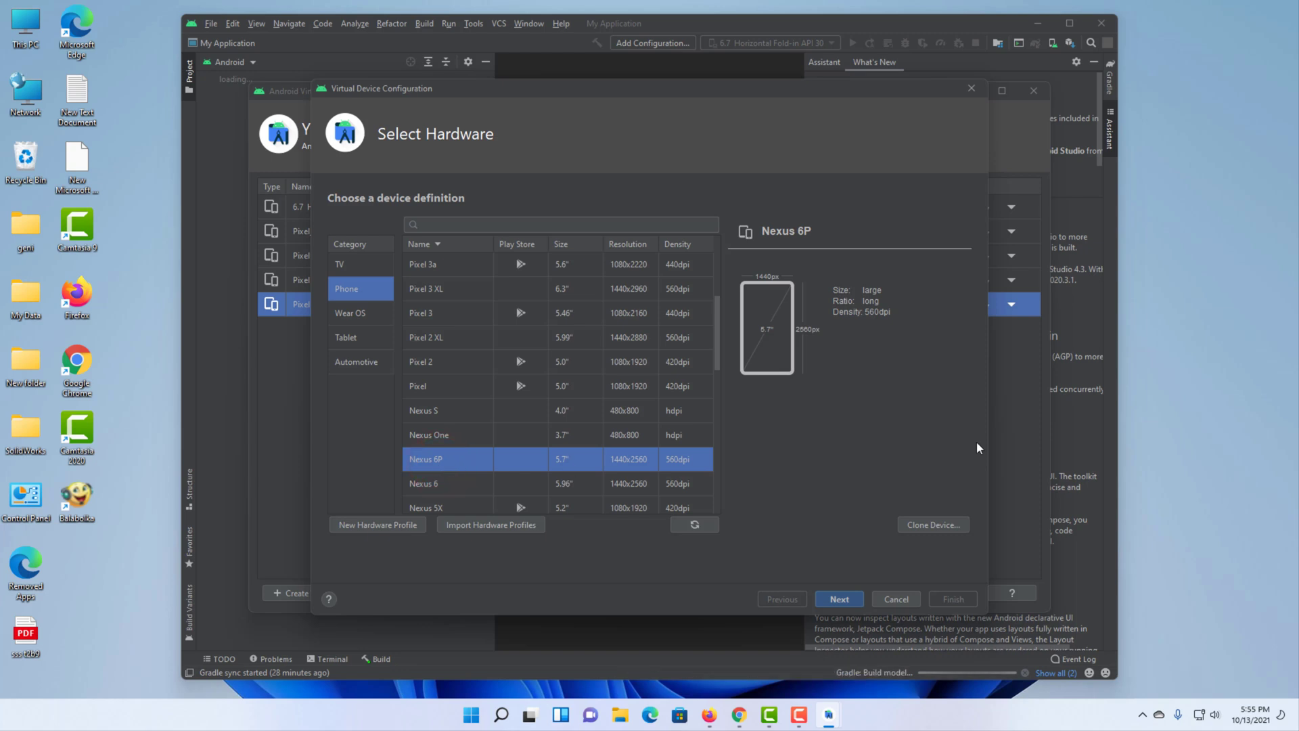
pyautogui.moveTo(779, 495)
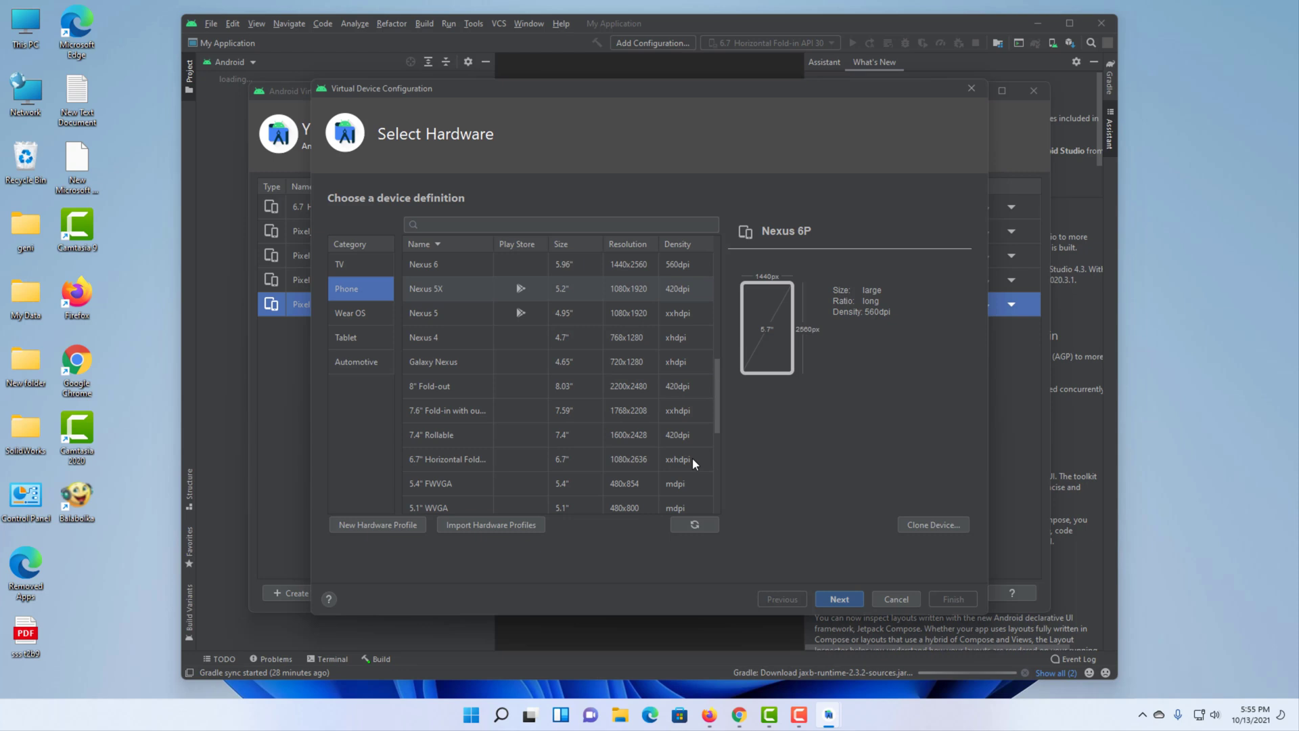
pyautogui.scroll(-3)
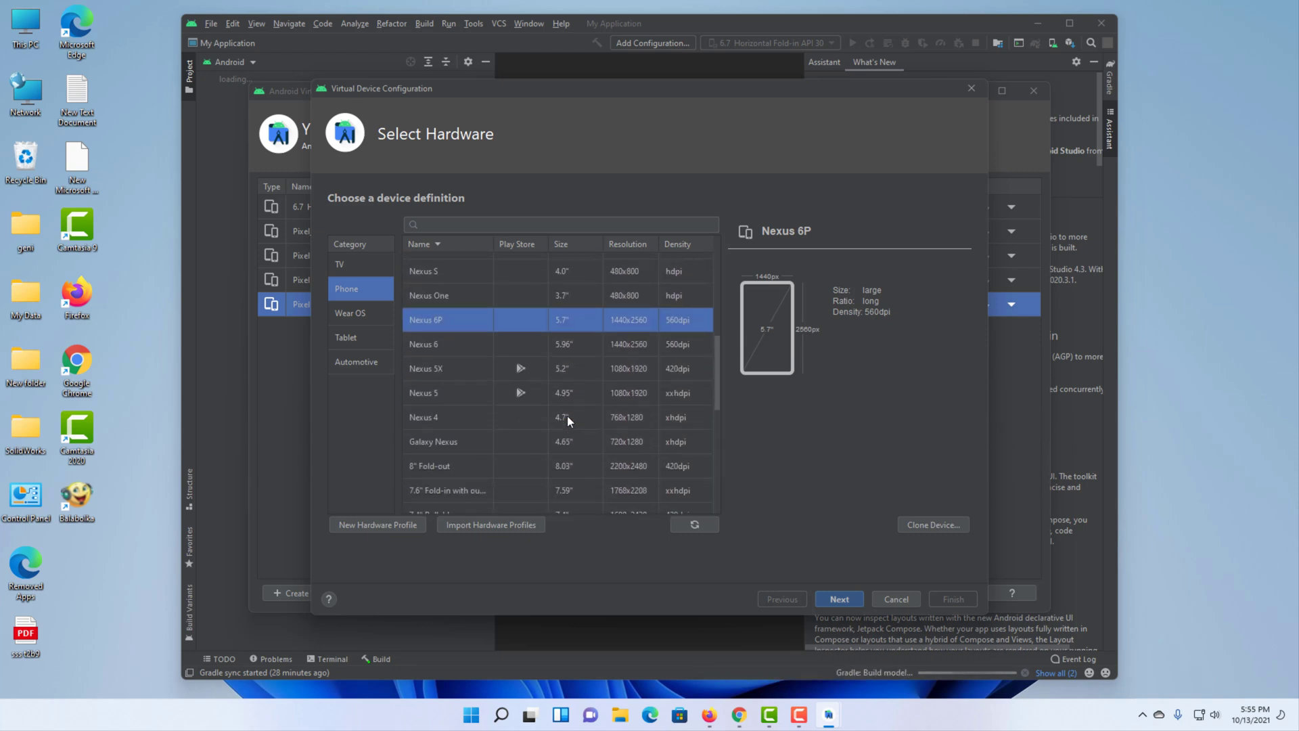
pyautogui.scroll(-3)
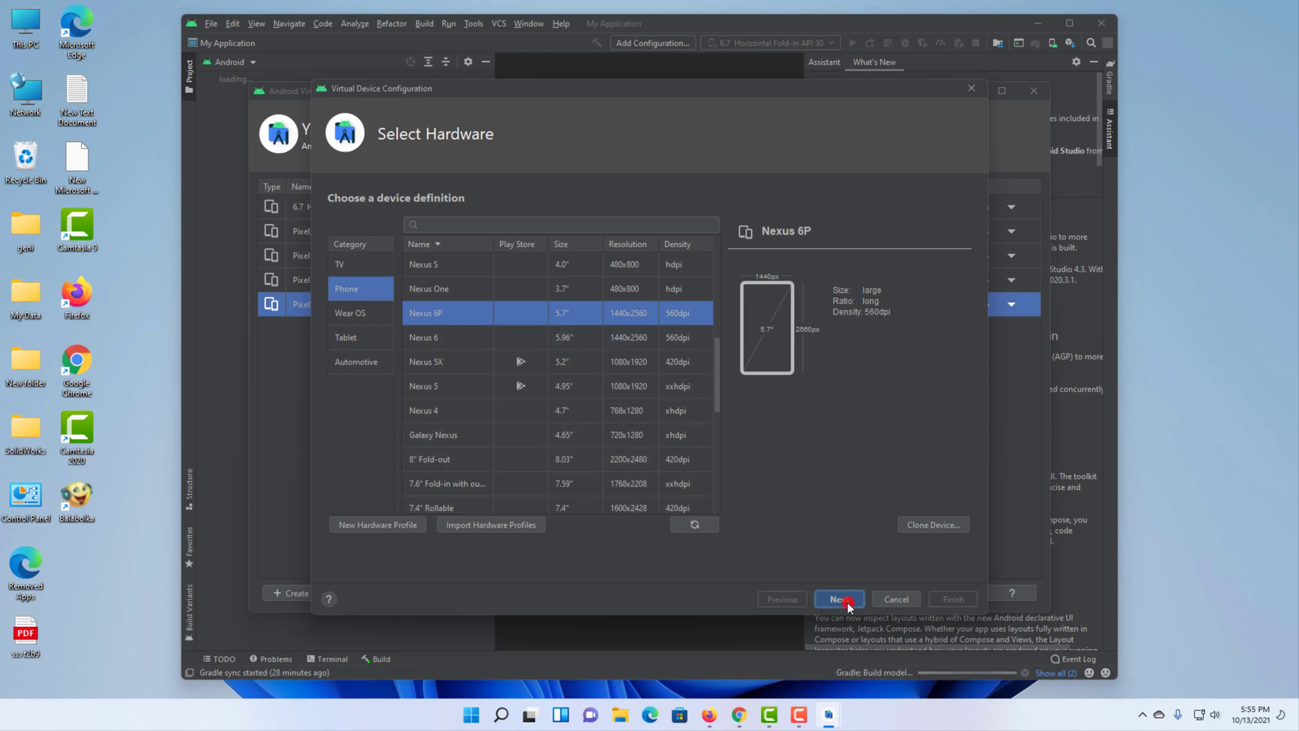
pyautogui.click(839, 598)
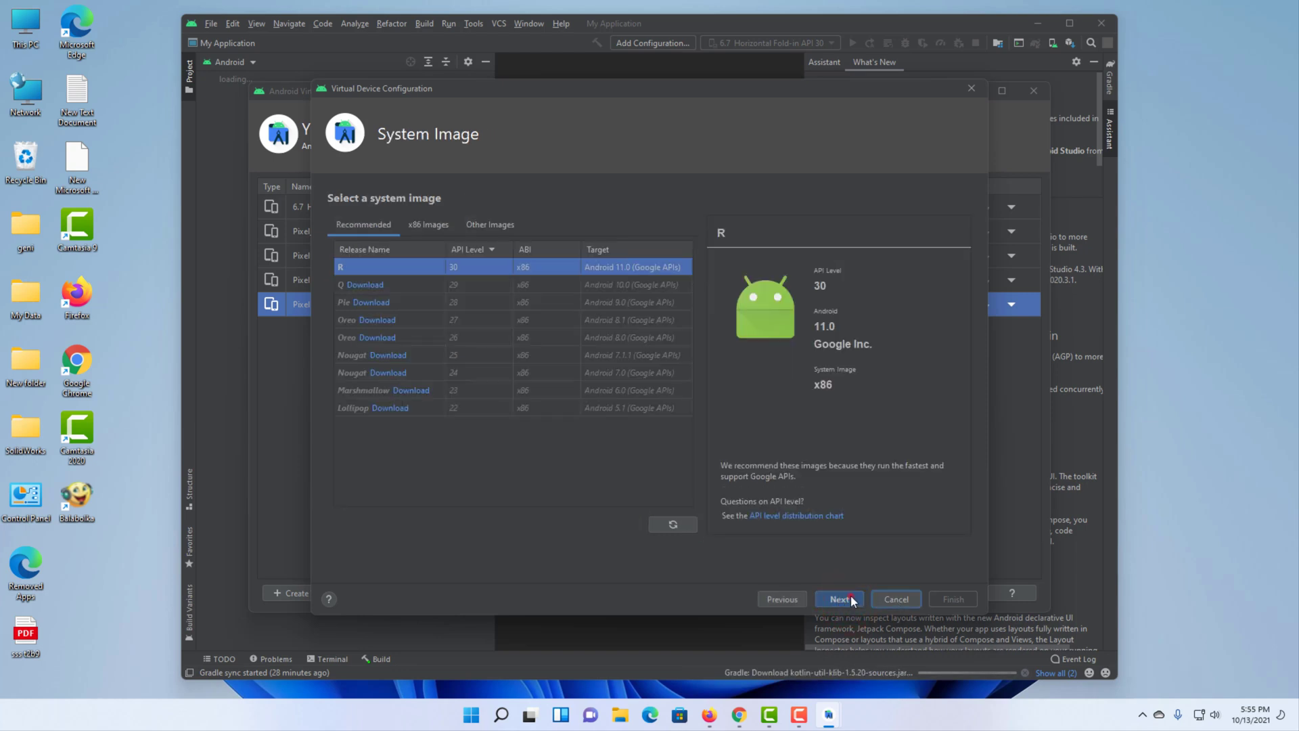
pyautogui.click(838, 599)
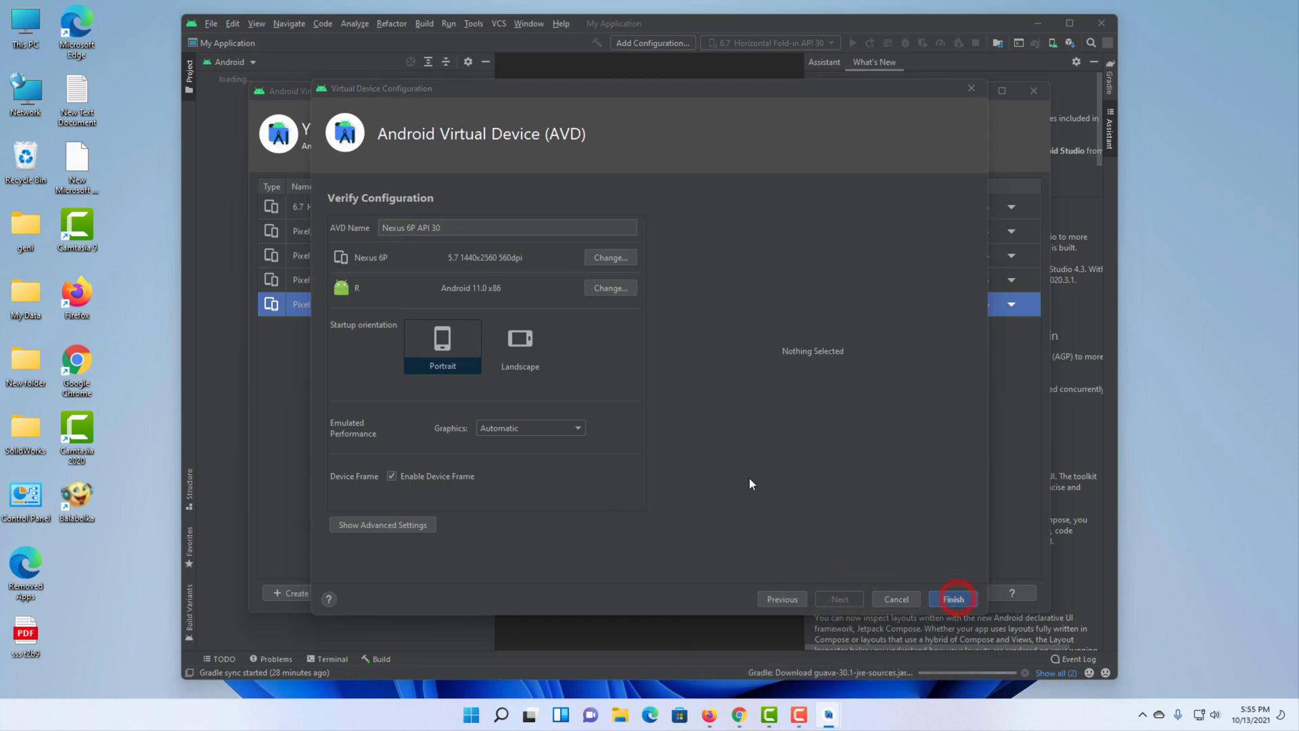
pyautogui.click(953, 598)
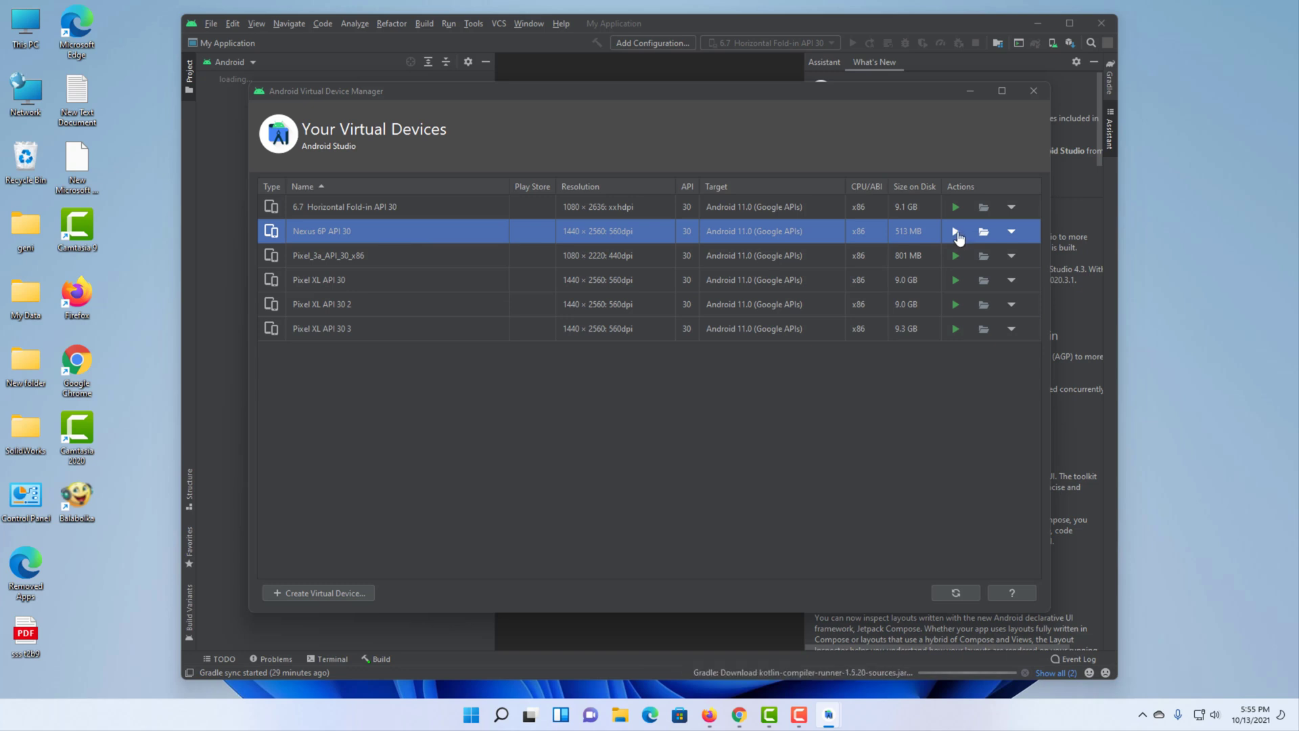
# - Run the Nexus 6P API 30 emulator, dismiss 'Unable to locate adb', and run it again
pyautogui.click(953, 231)
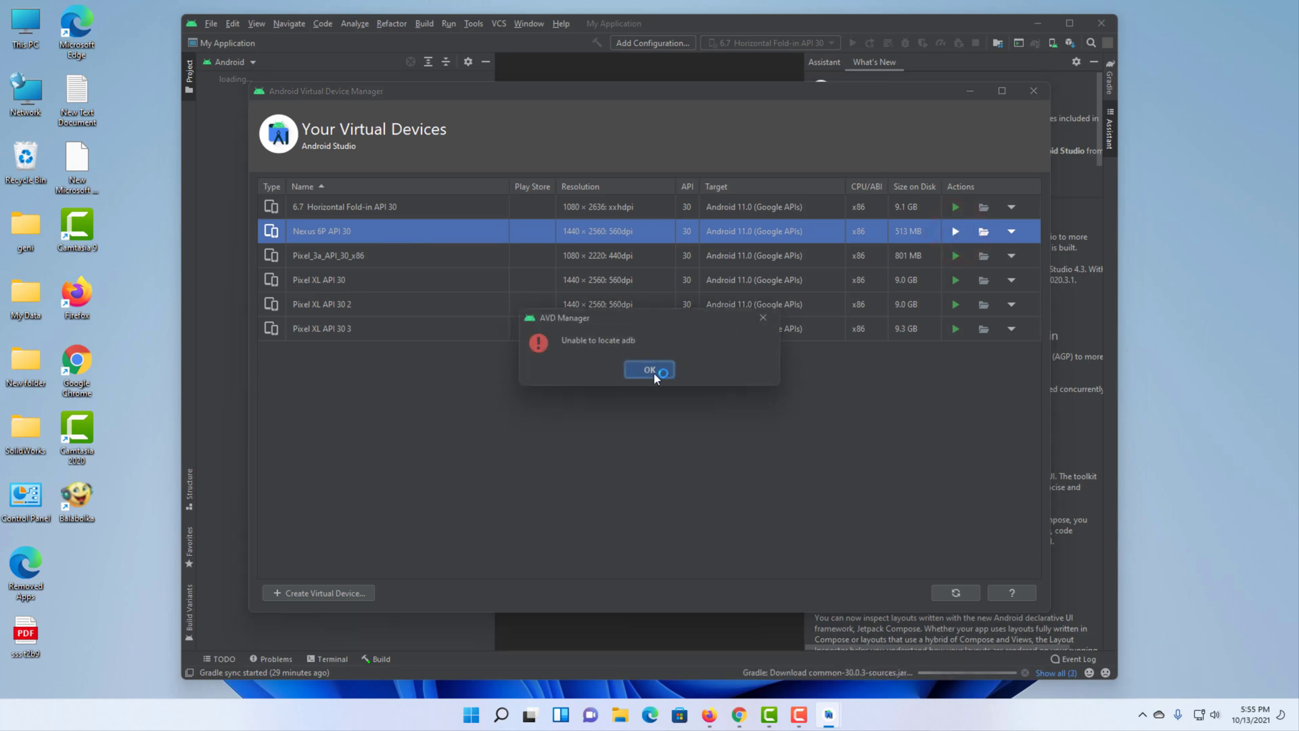
pyautogui.click(649, 369)
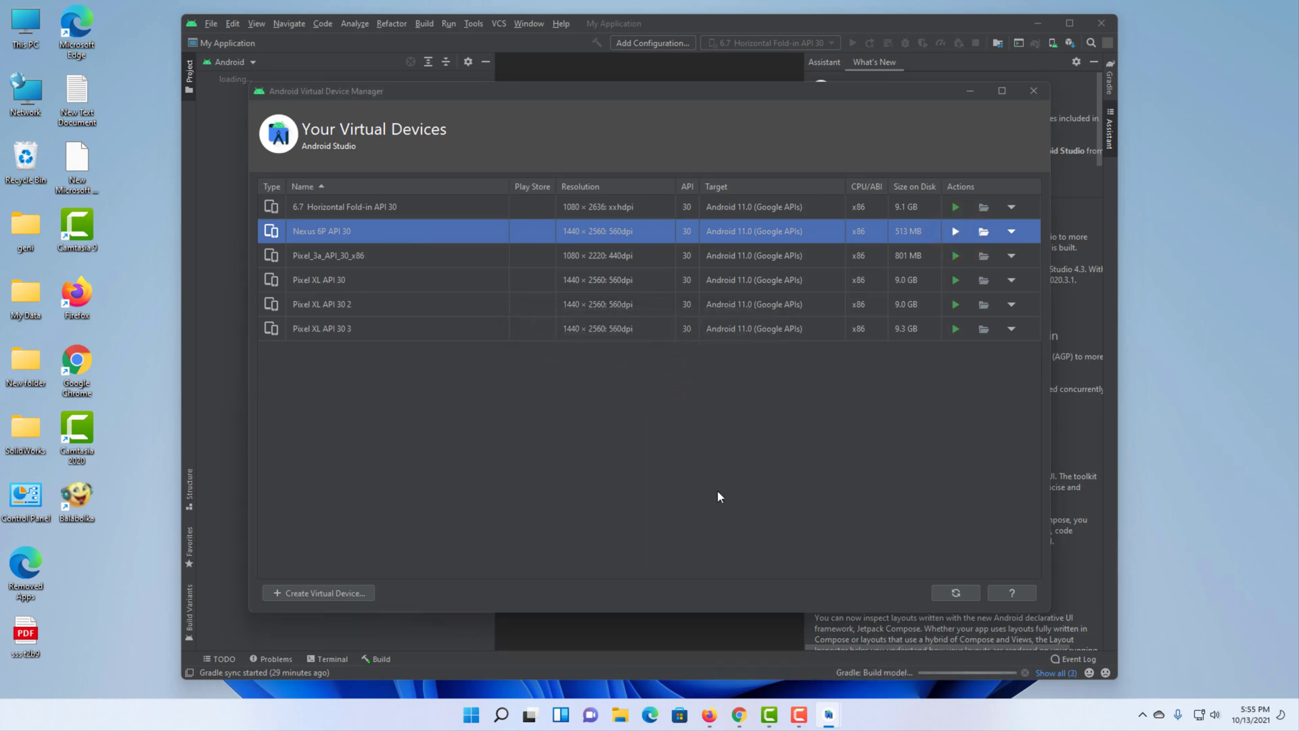
pyautogui.click(953, 231)
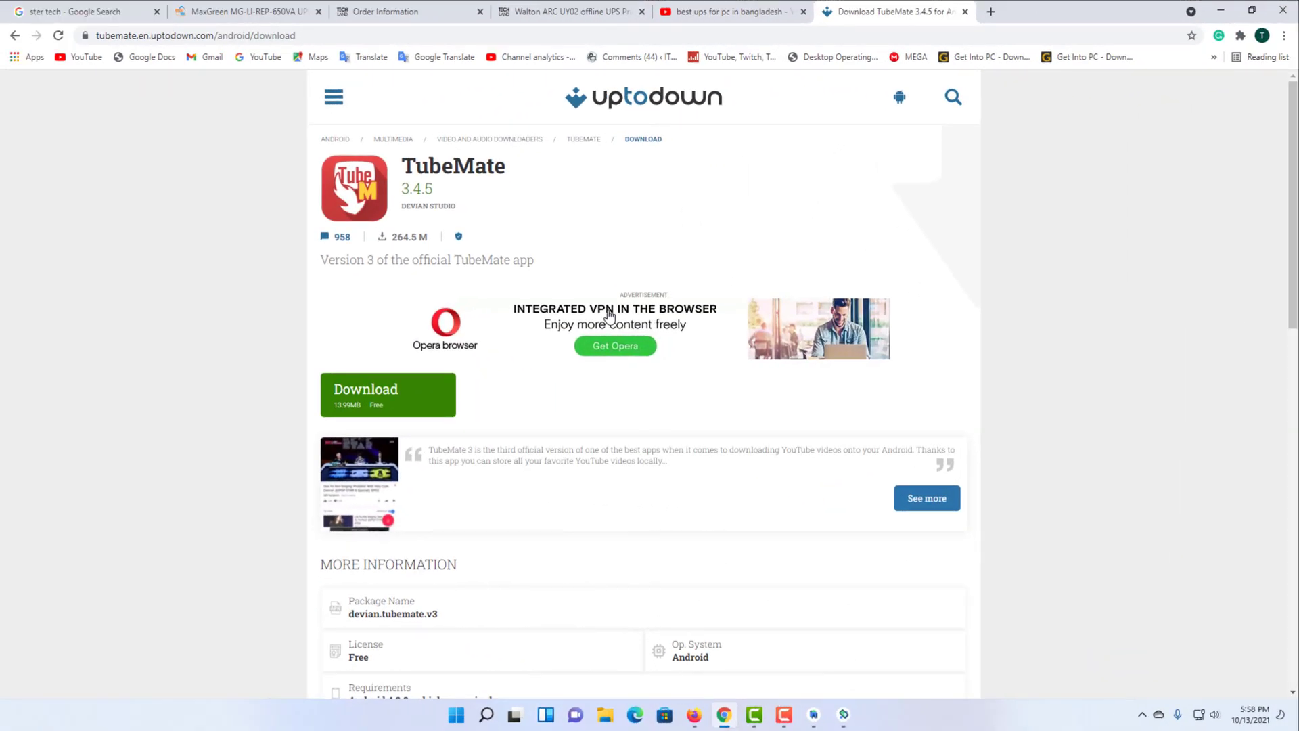
# - Download tubemate-3-4-5.apk from Uptodown and show it in the Downloads folder
pyautogui.click(372, 396)
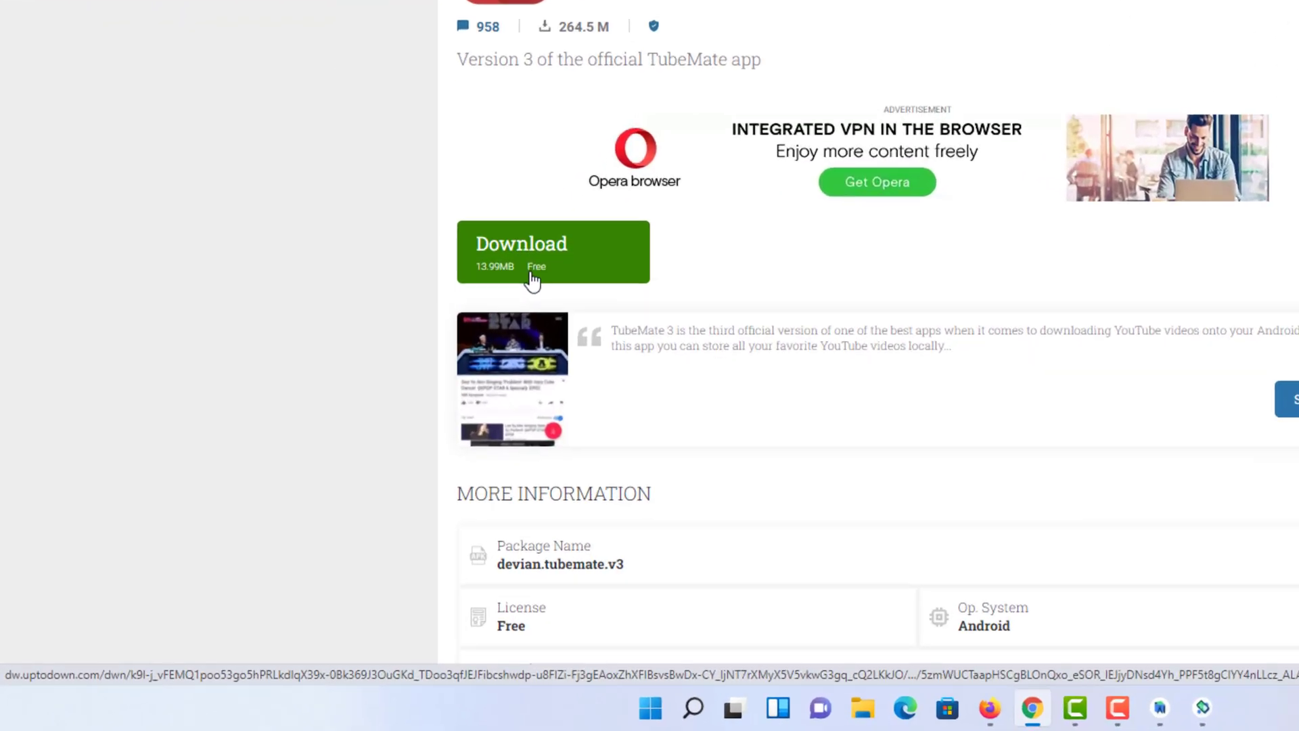
pyautogui.click(553, 252)
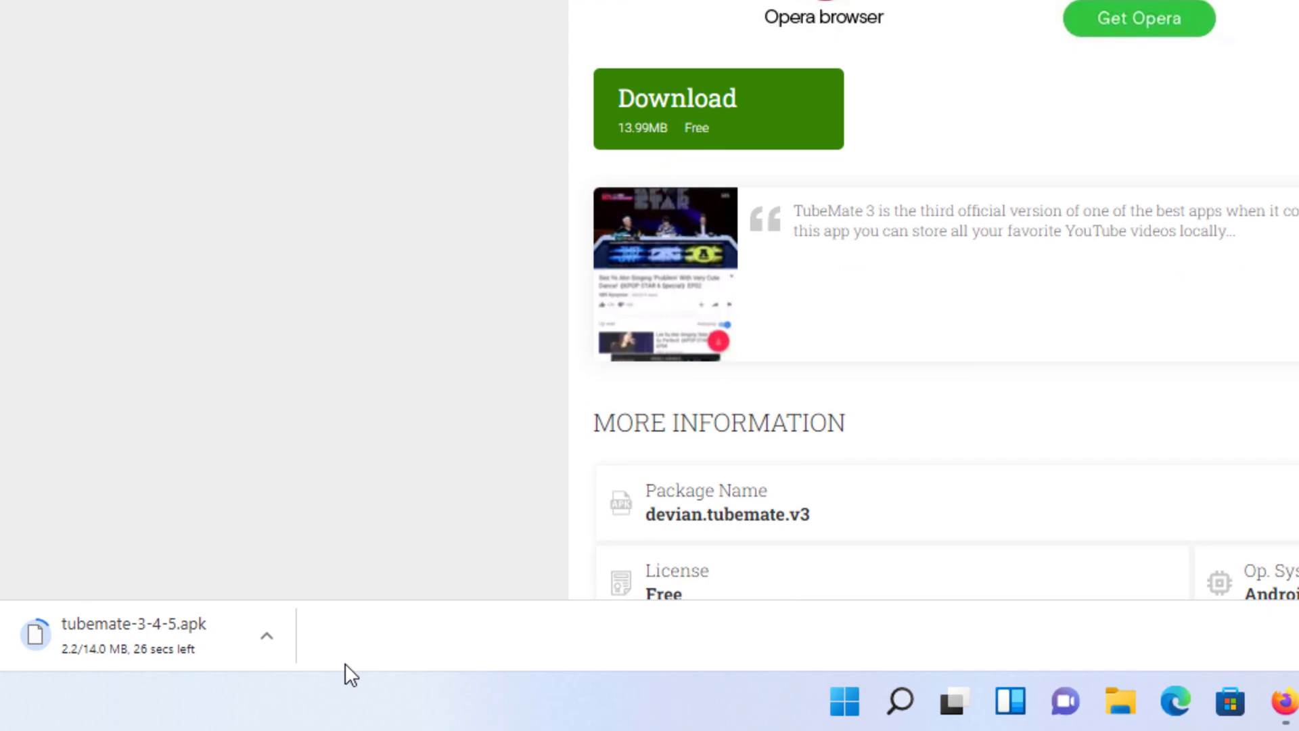
pyautogui.moveTo(1096, 129)
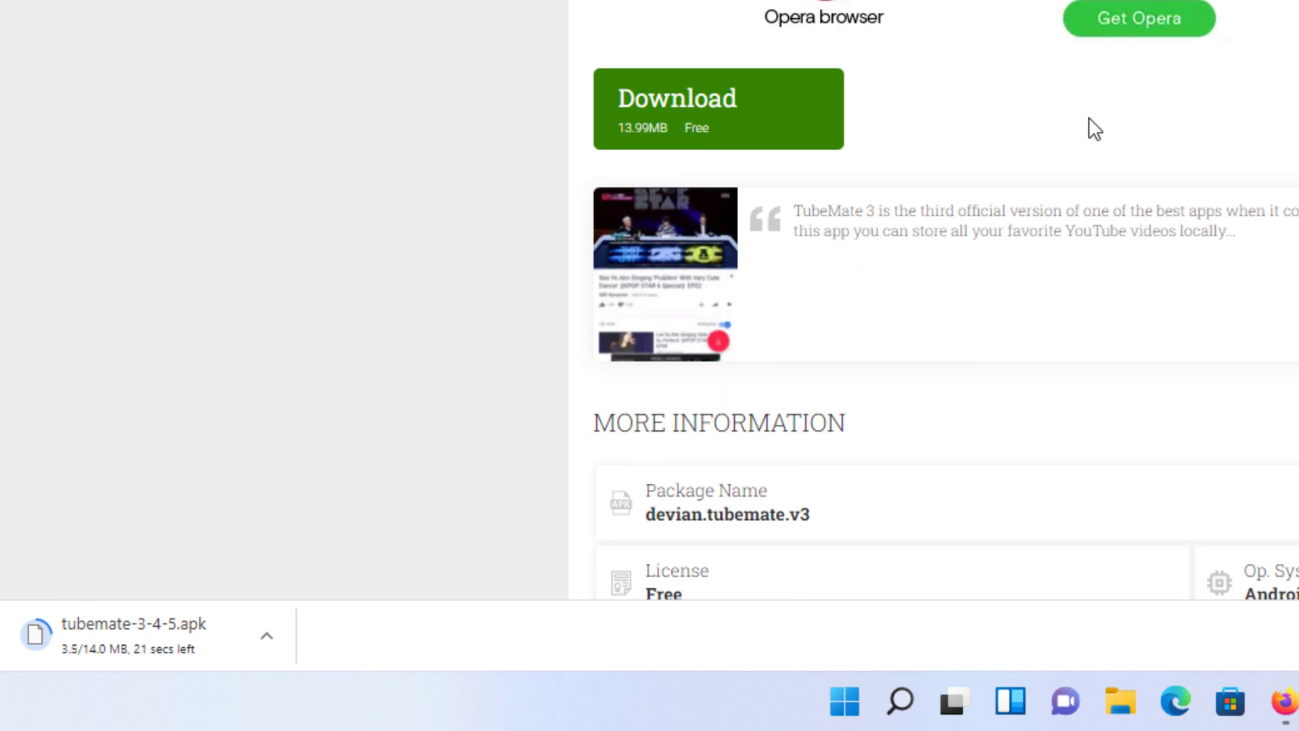
pyautogui.moveTo(413, 688)
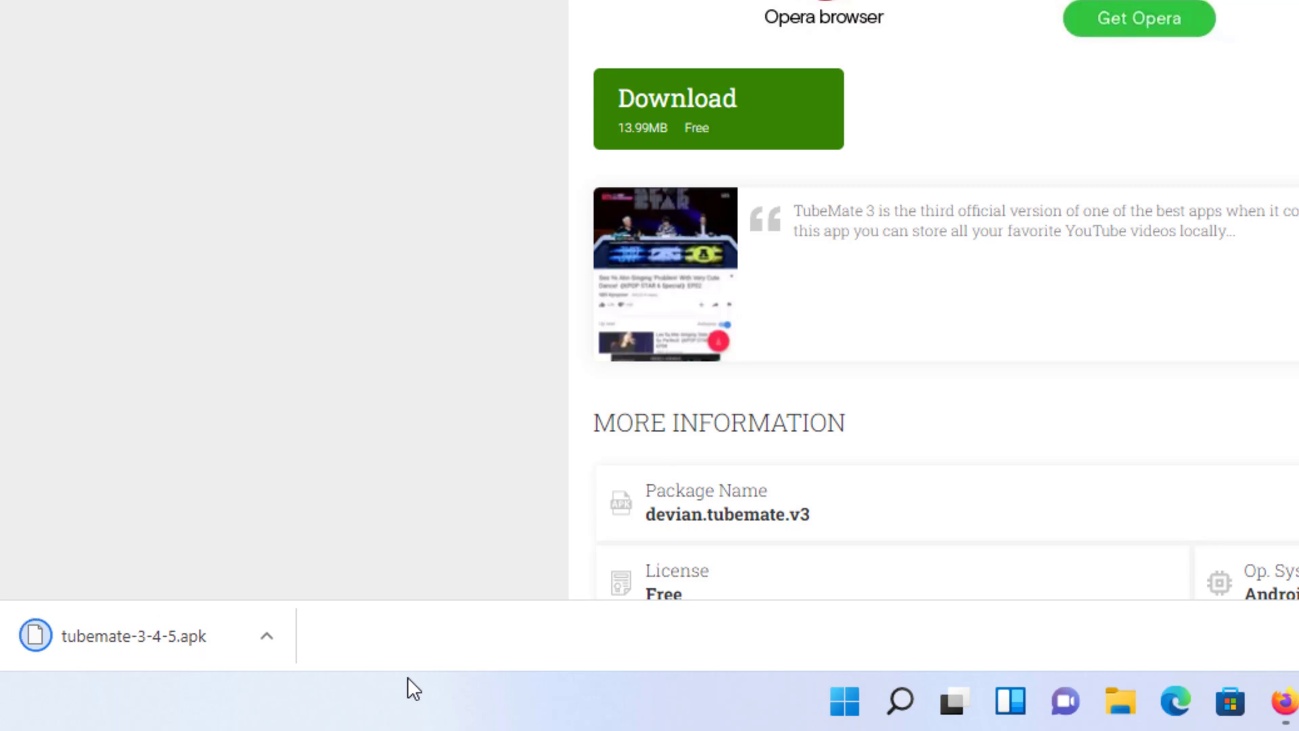
pyautogui.click(266, 636)
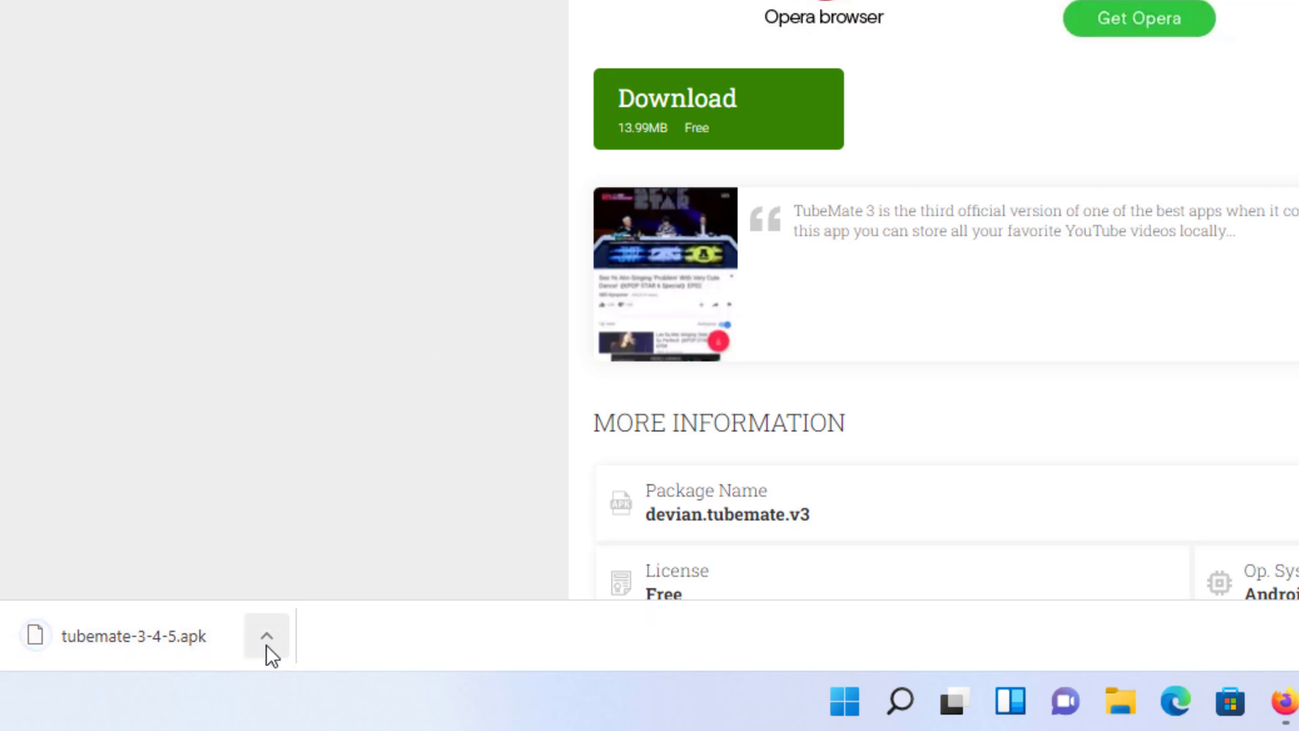
pyautogui.click(266, 636)
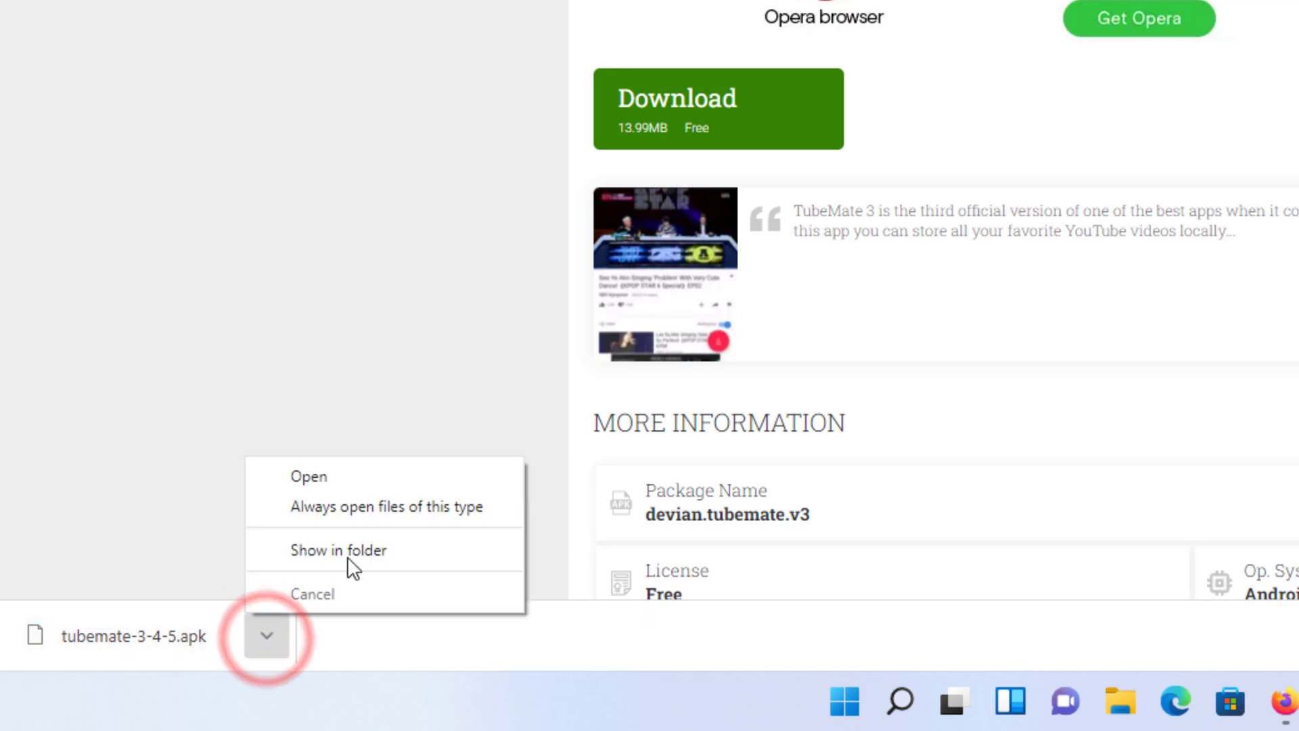
pyautogui.click(339, 550)
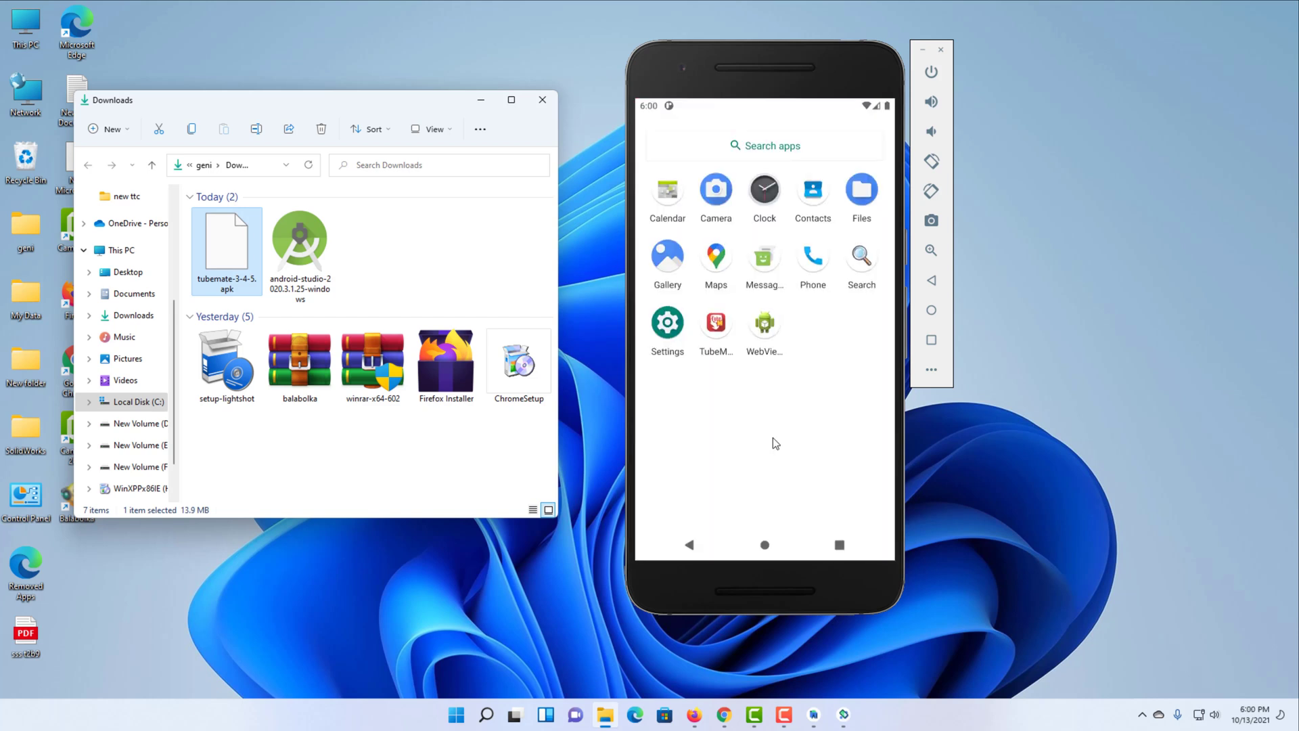
# - Launch TubeMate, agree to terms, allow calls, close release notes, allow location only this time
pyautogui.click(716, 324)
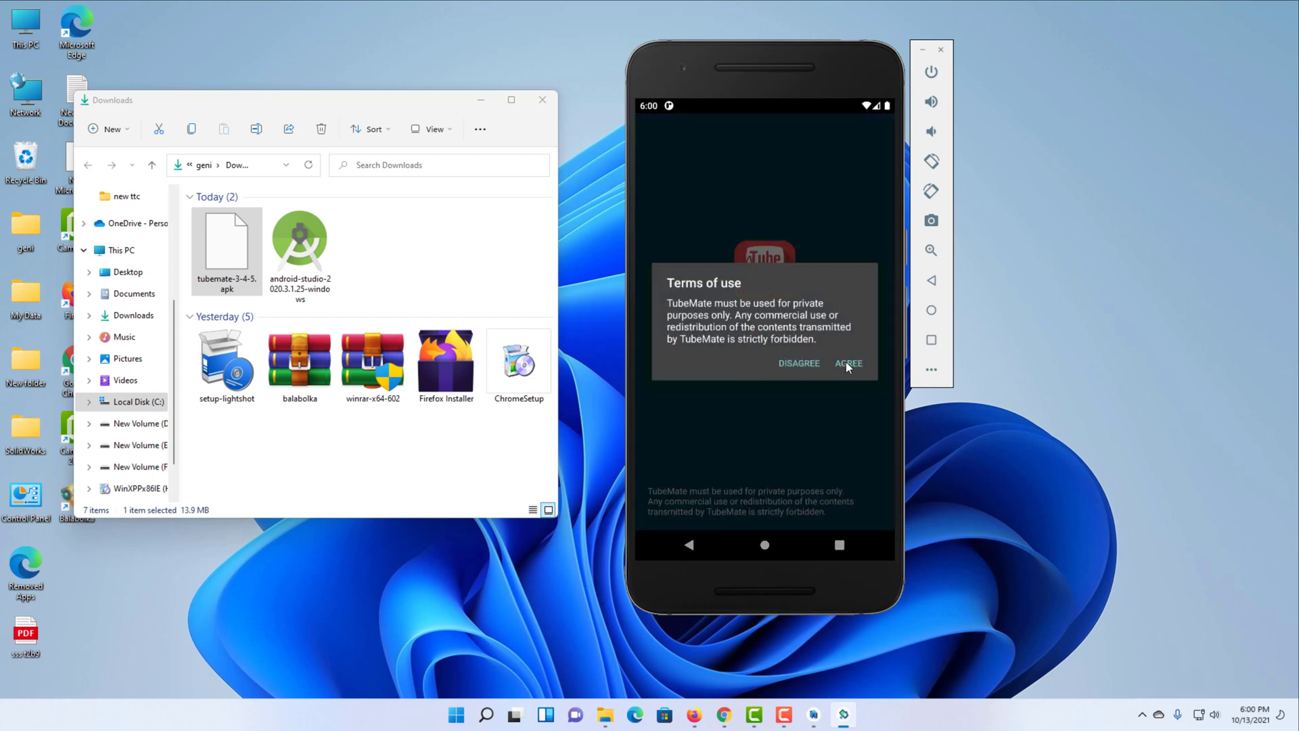
pyautogui.click(848, 363)
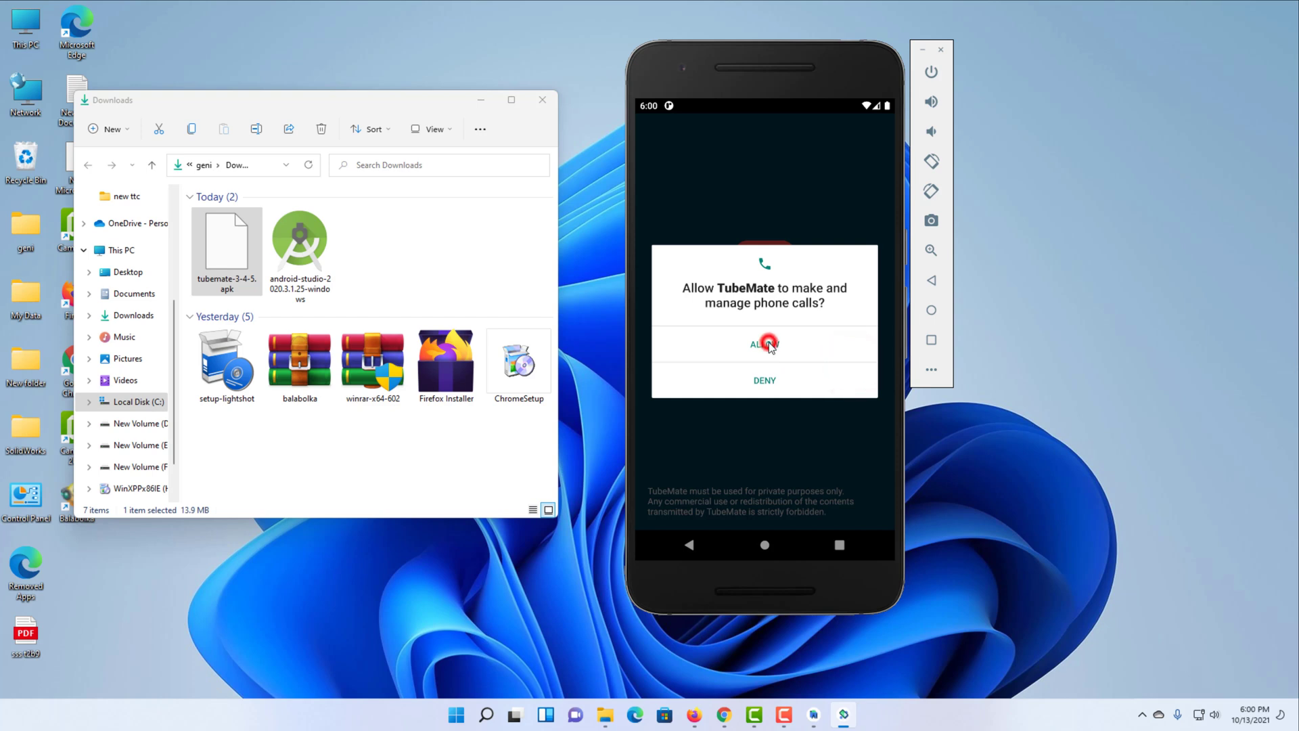
pyautogui.click(763, 344)
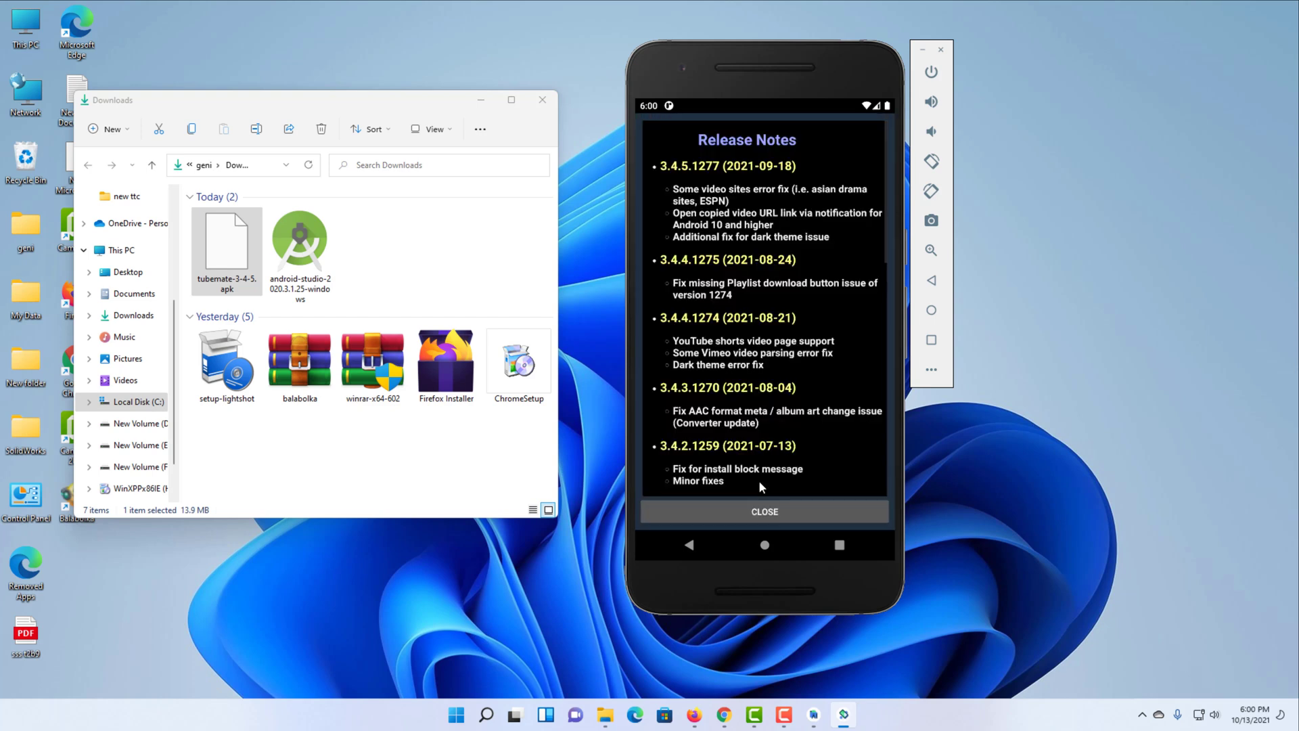
pyautogui.click(764, 512)
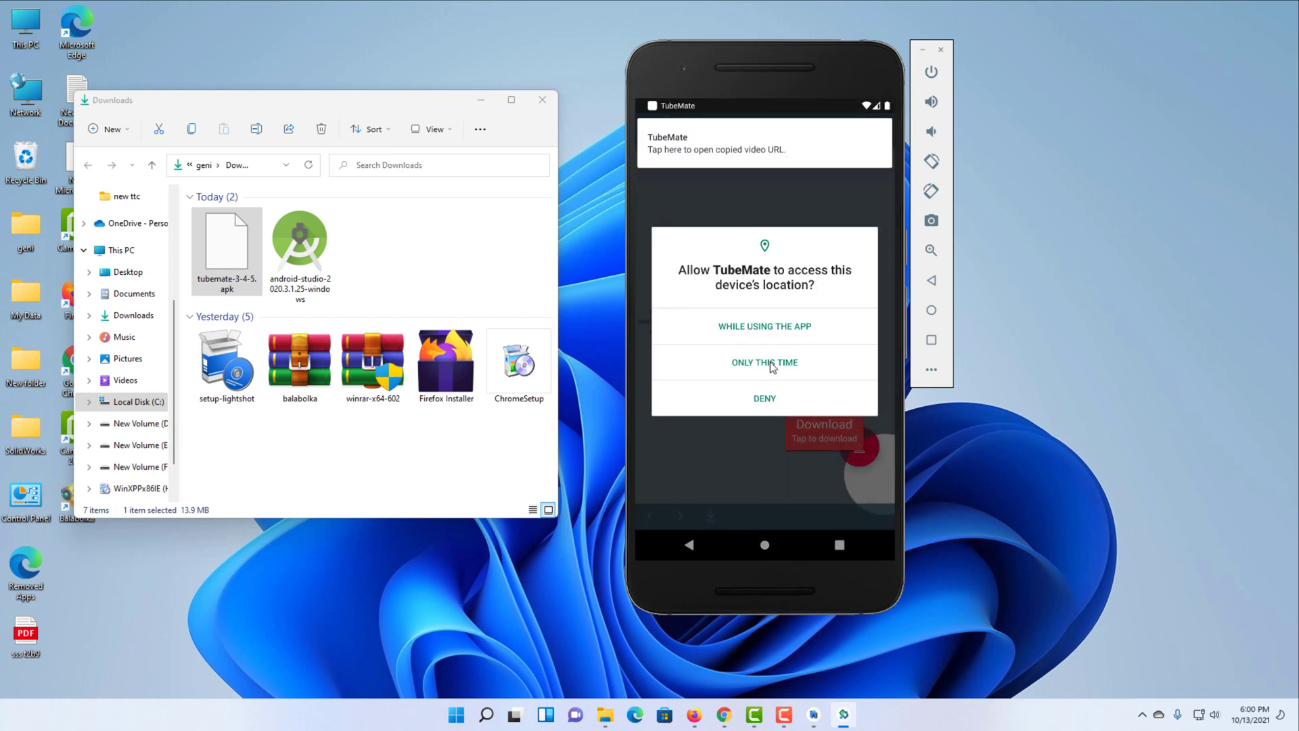
pyautogui.click(764, 362)
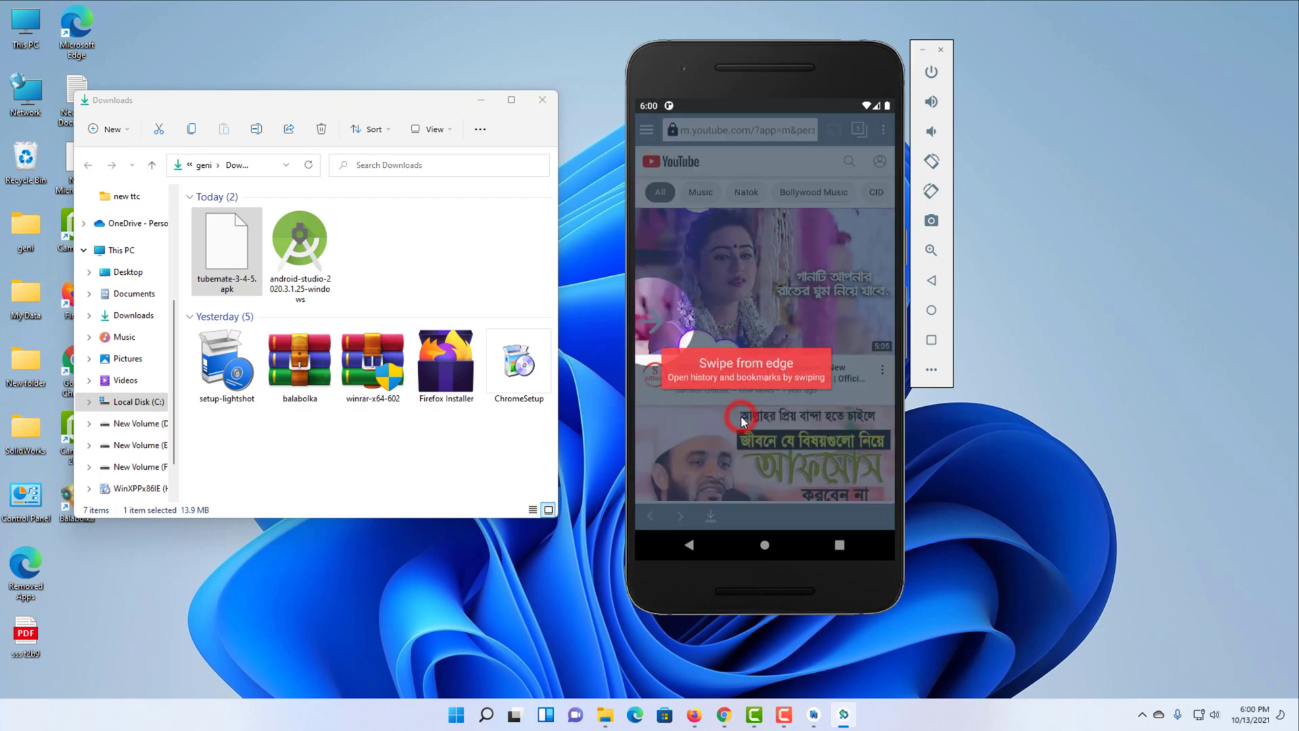